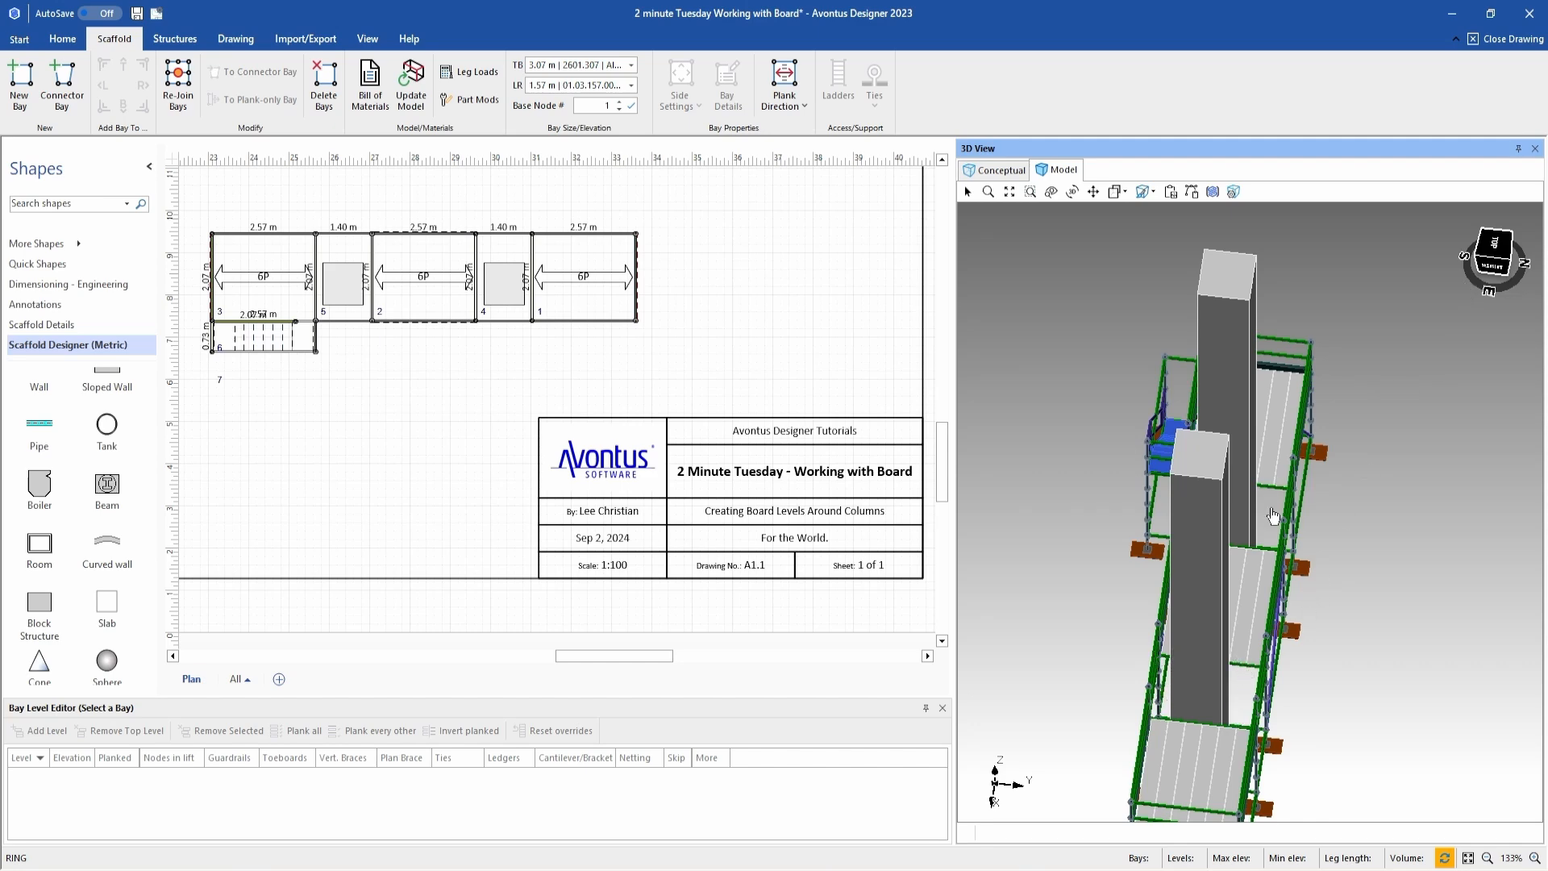
- Place bay 16 near bay 5 with 1.40 m long-side and 0.73 m short-side ledgers
{"action": "left_click", "coordinate": [1495, 259]}
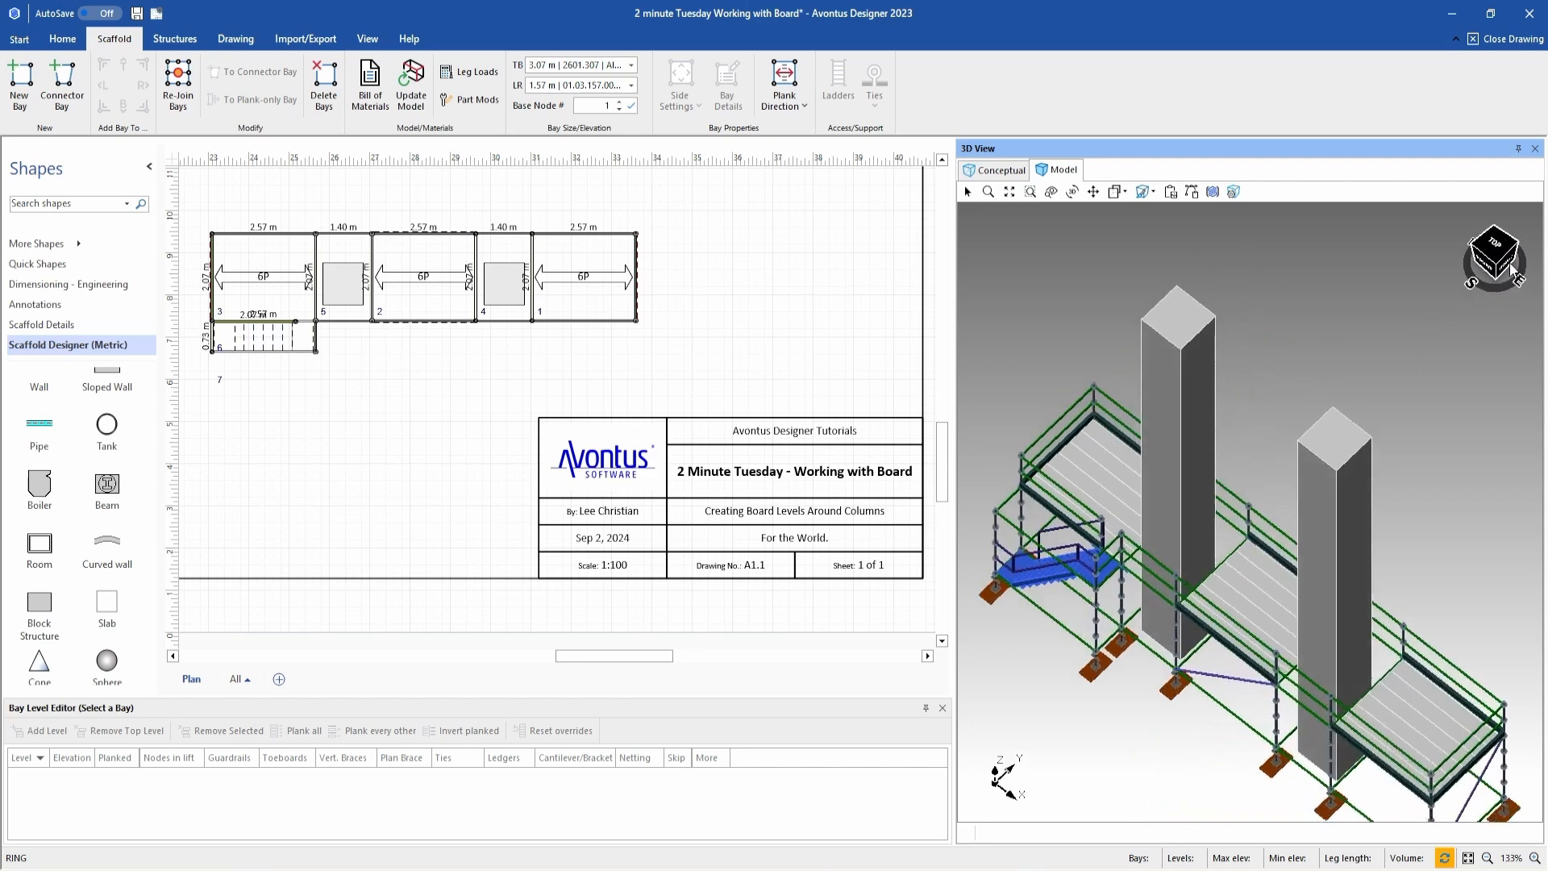
{"action": "left_click", "coordinate": [1495, 266]}
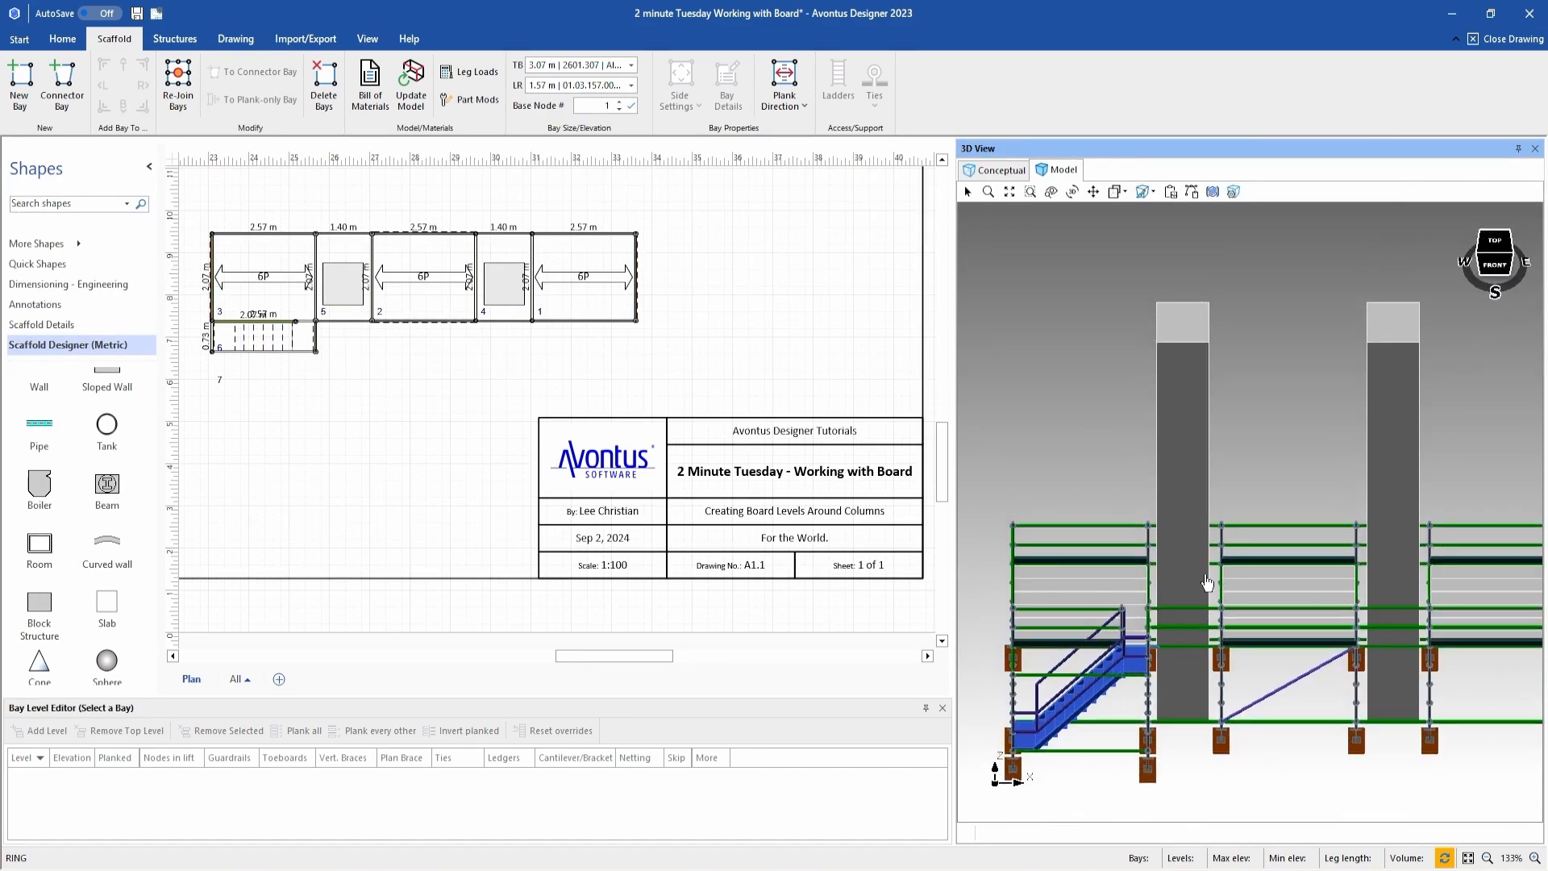
{"action": "mouse_move", "coordinate": [1421, 609]}
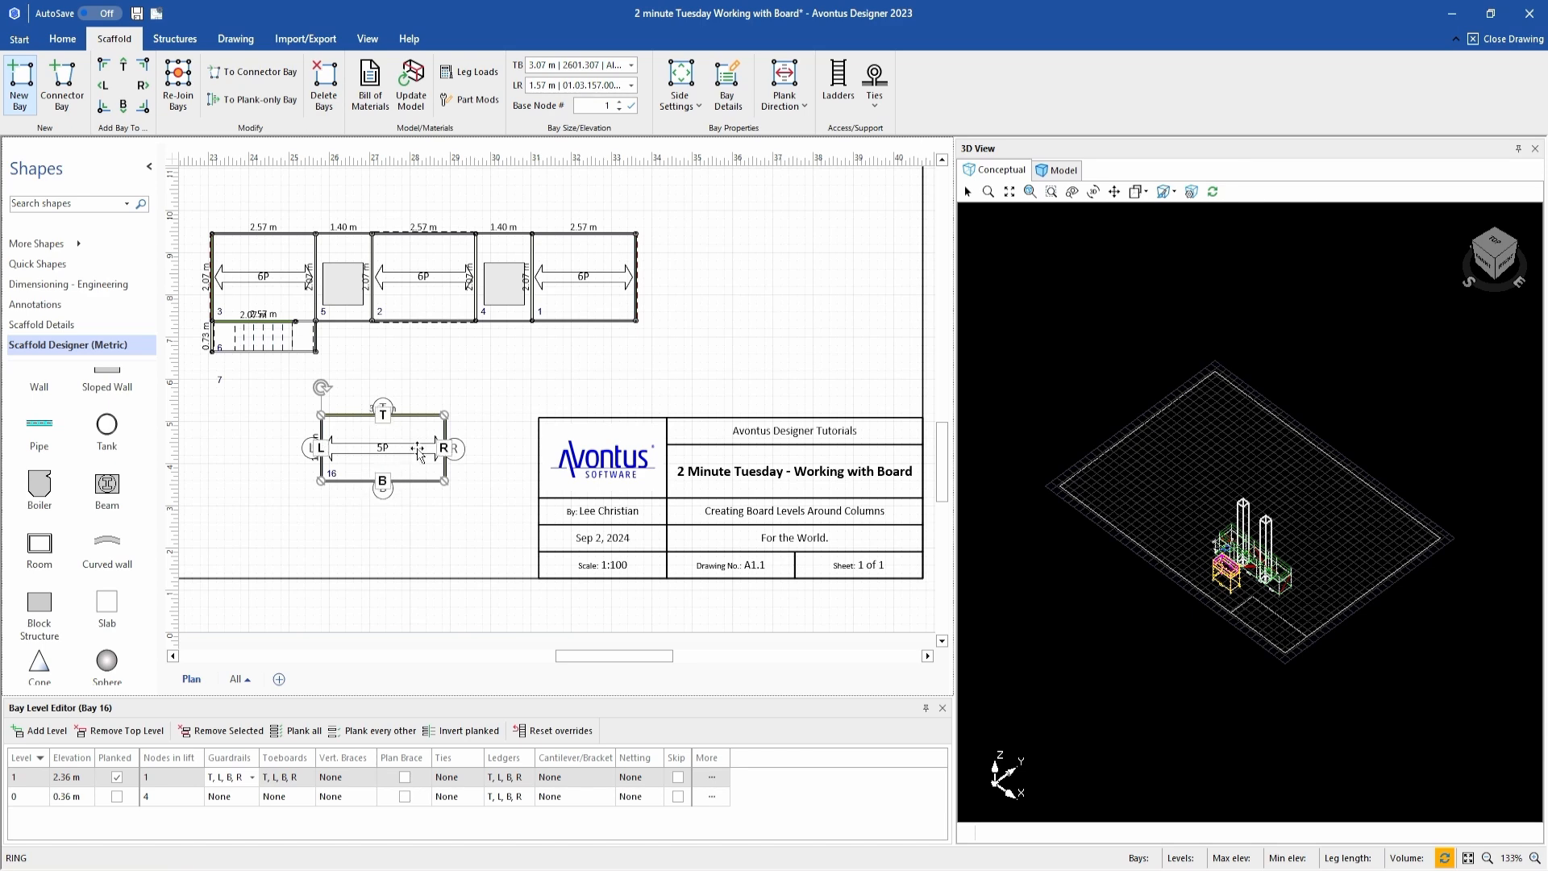
{"action": "mouse_move", "coordinate": [364, 440]}
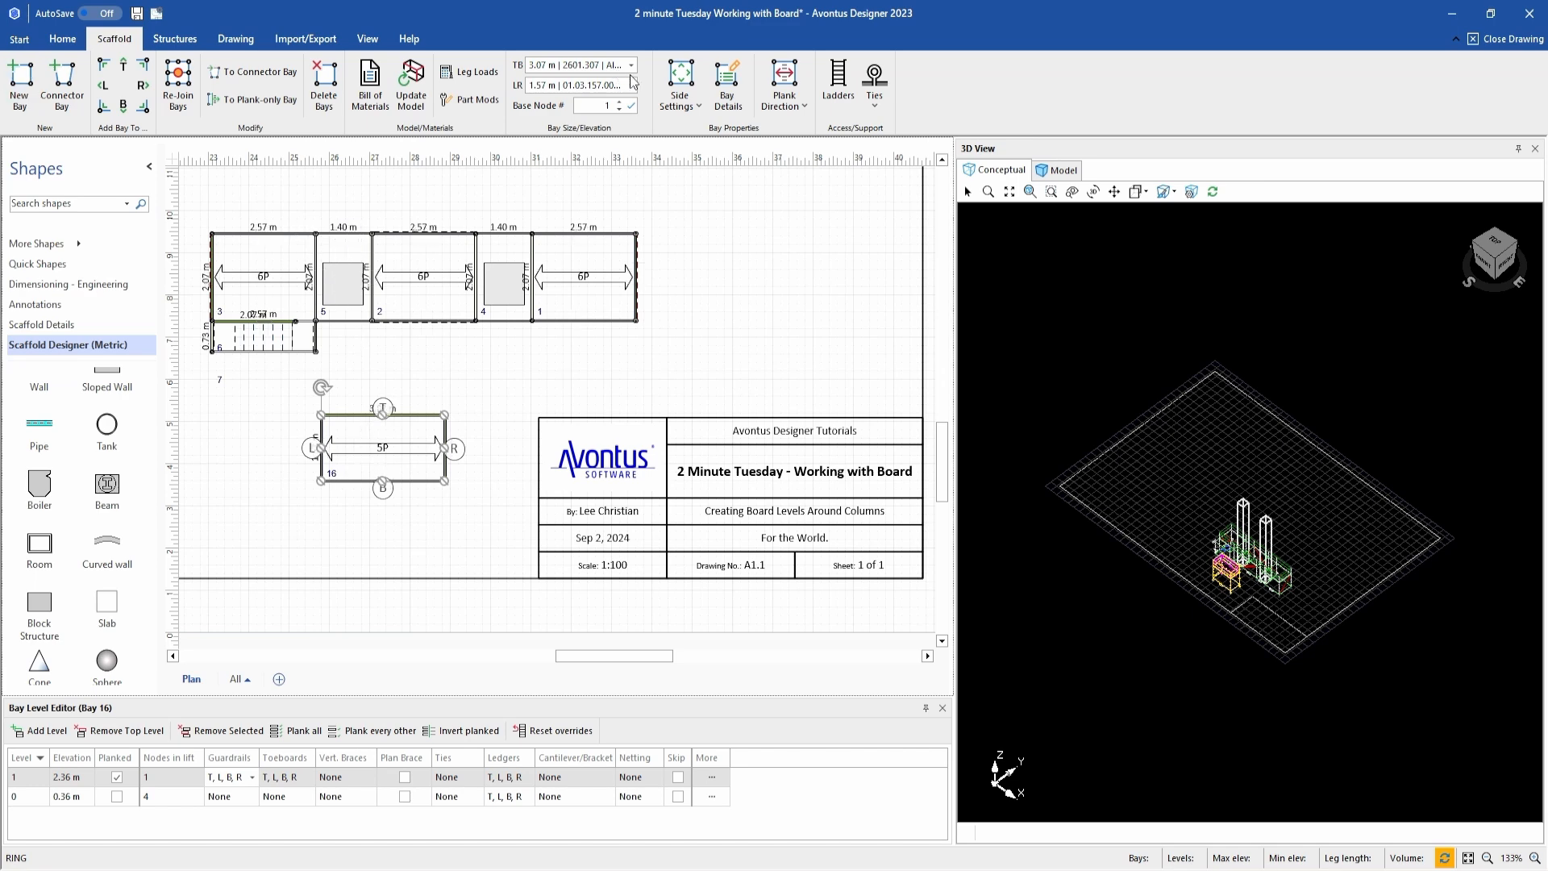
{"action": "left_click", "coordinate": [630, 64]}
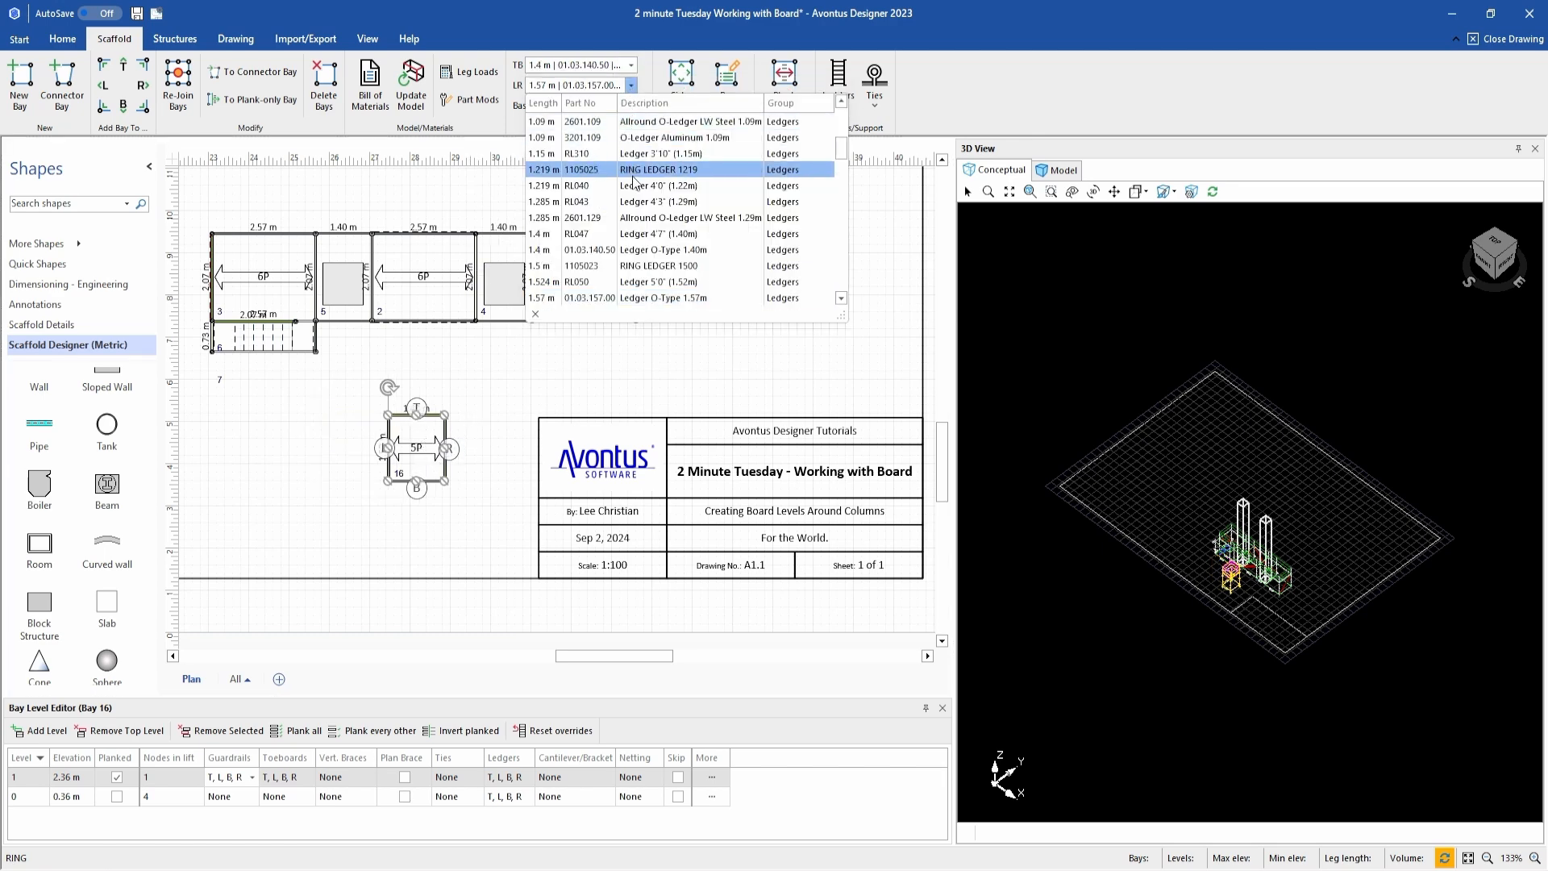
{"action": "left_click", "coordinate": [688, 170]}
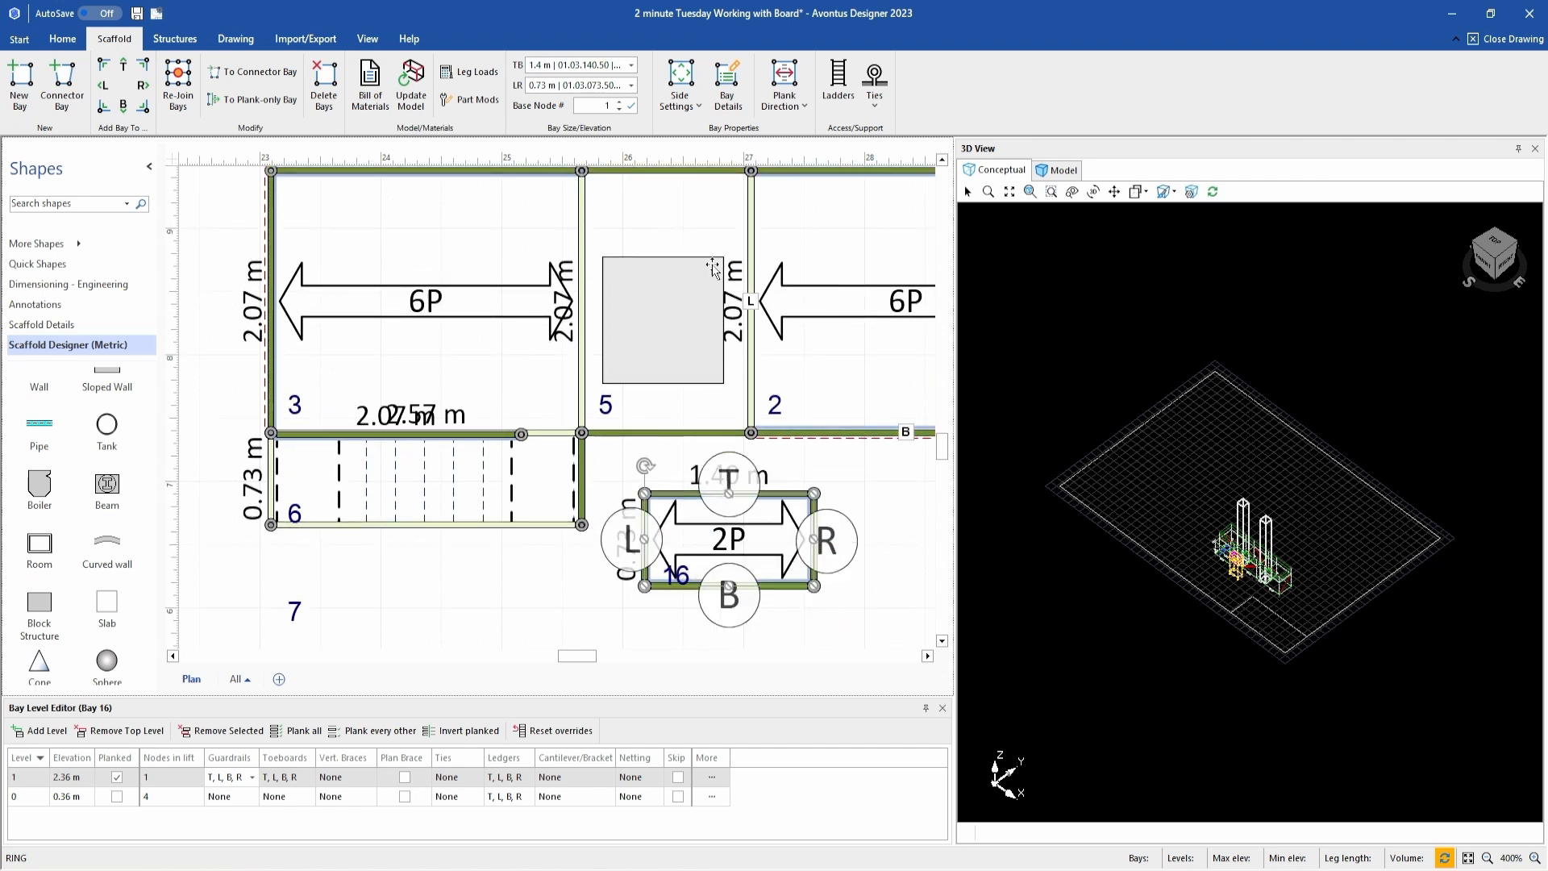
{"action": "left_click", "coordinate": [729, 81]}
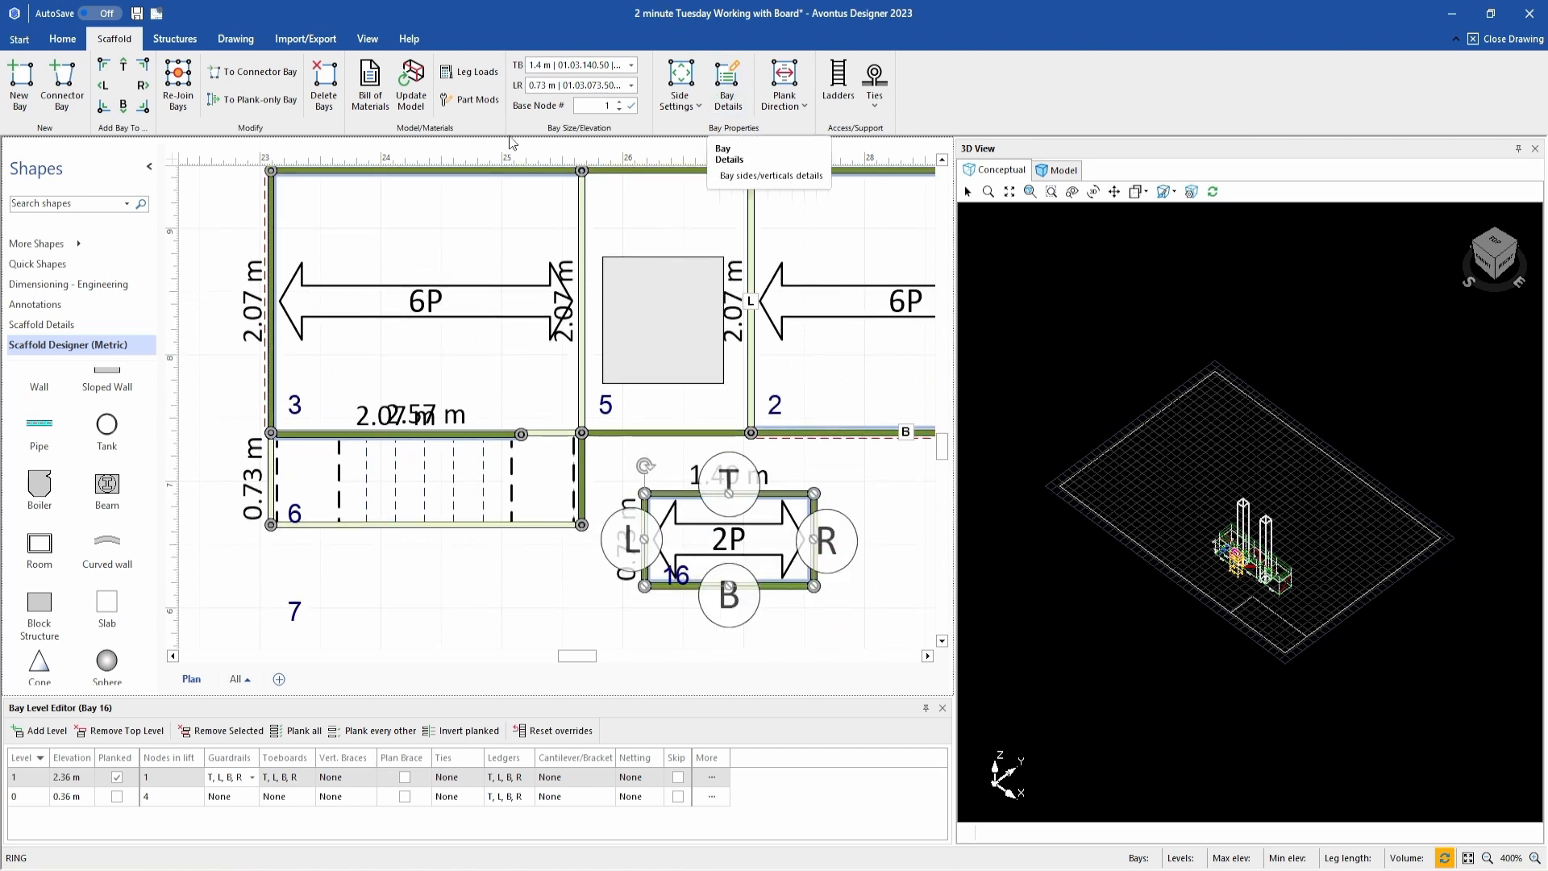
{"action": "mouse_move", "coordinate": [238, 113]}
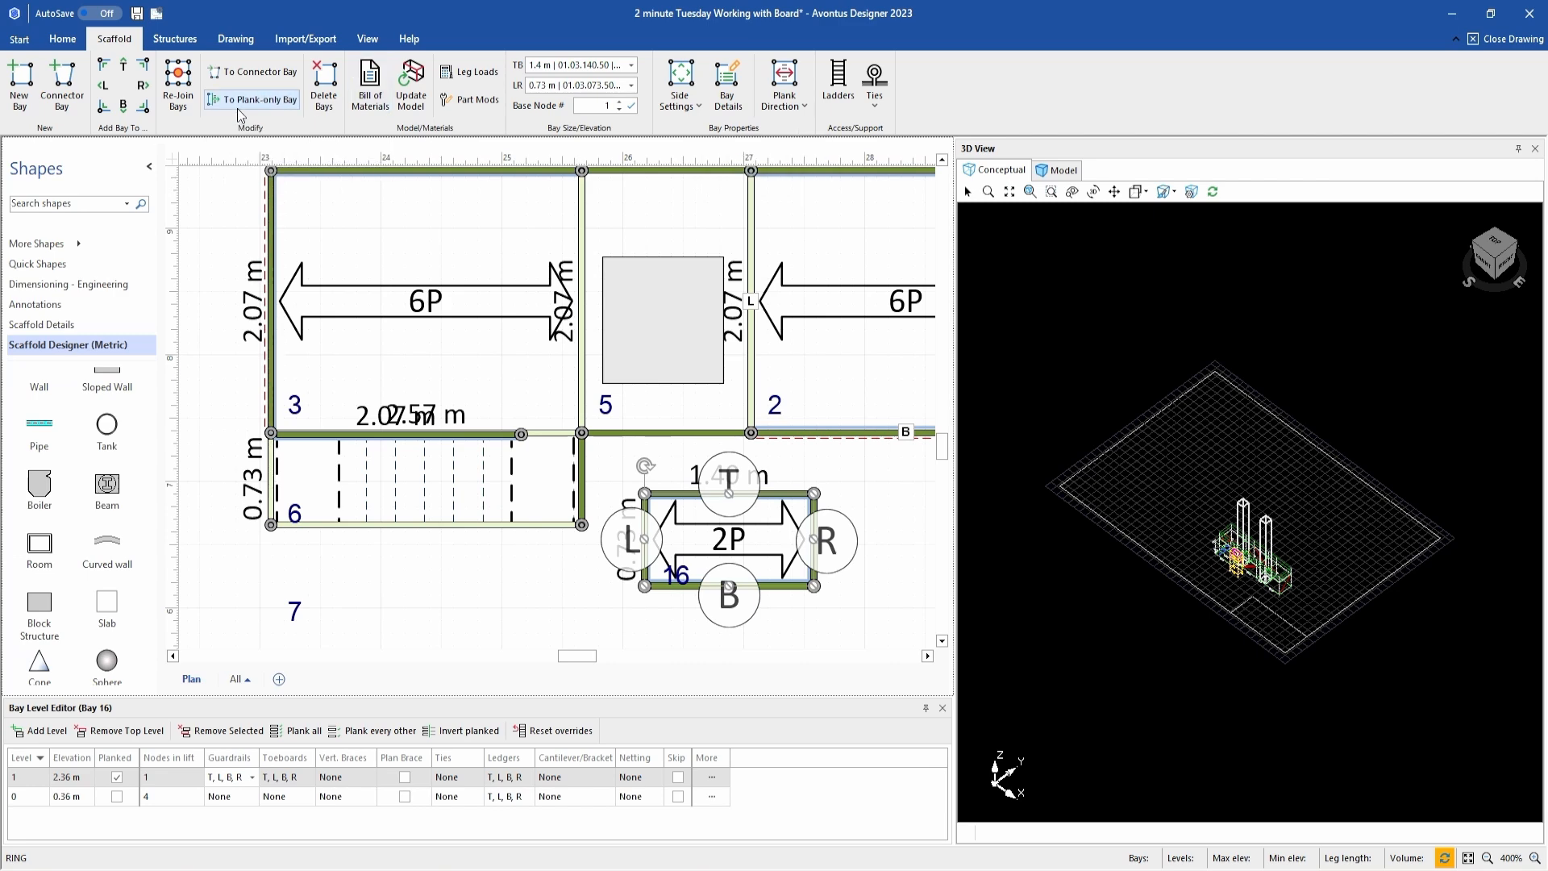
{"action": "mouse_move", "coordinate": [258, 100]}
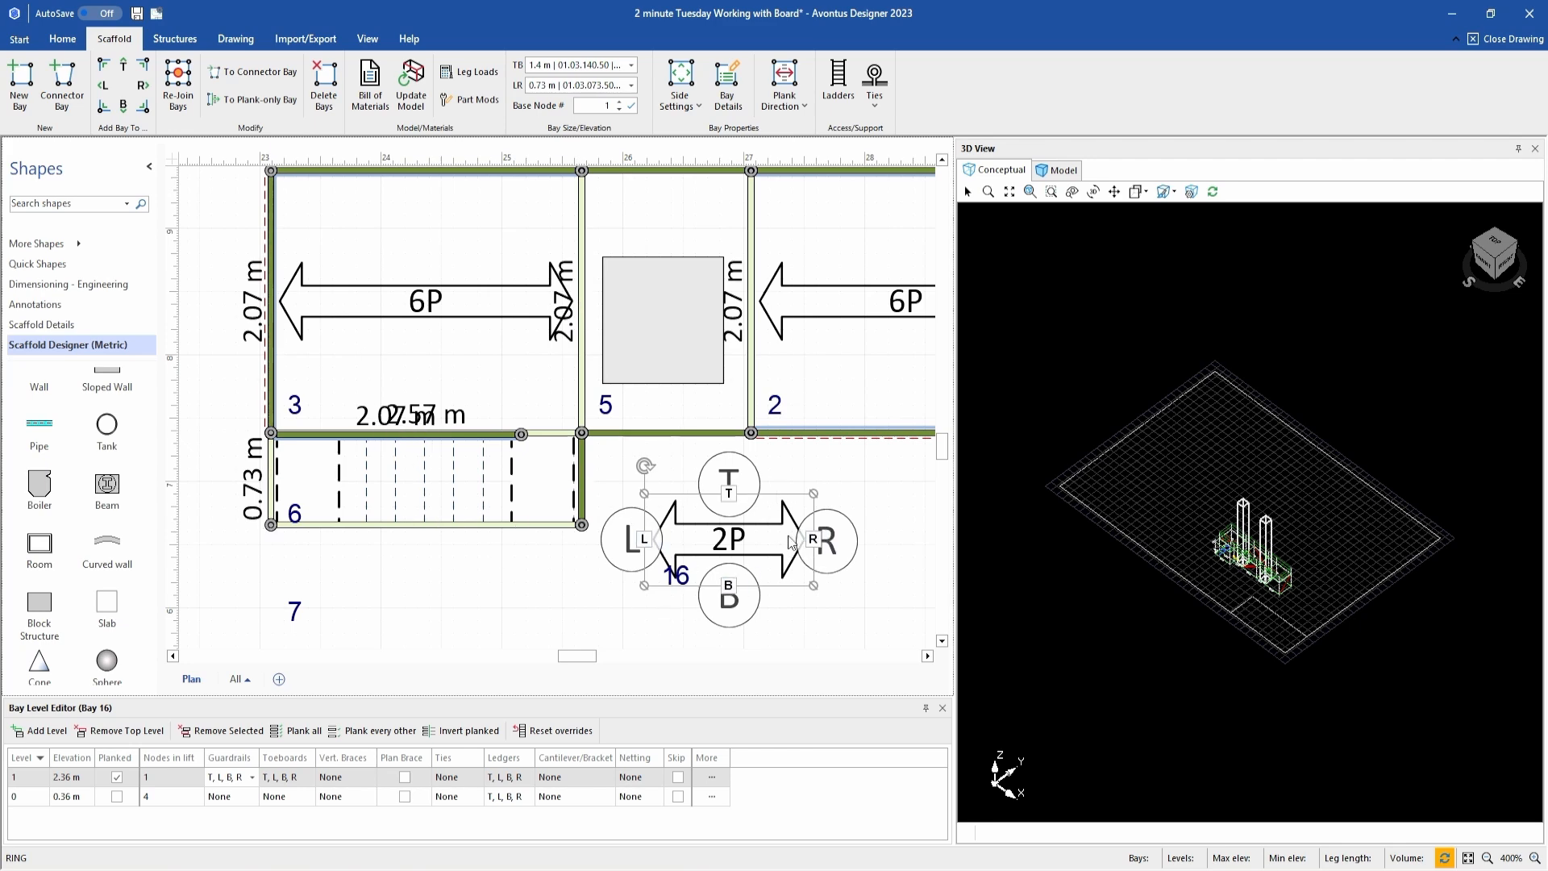
- Select the new plank-only two-plank bay 16 on the plan
{"action": "left_click", "coordinate": [410, 77]}
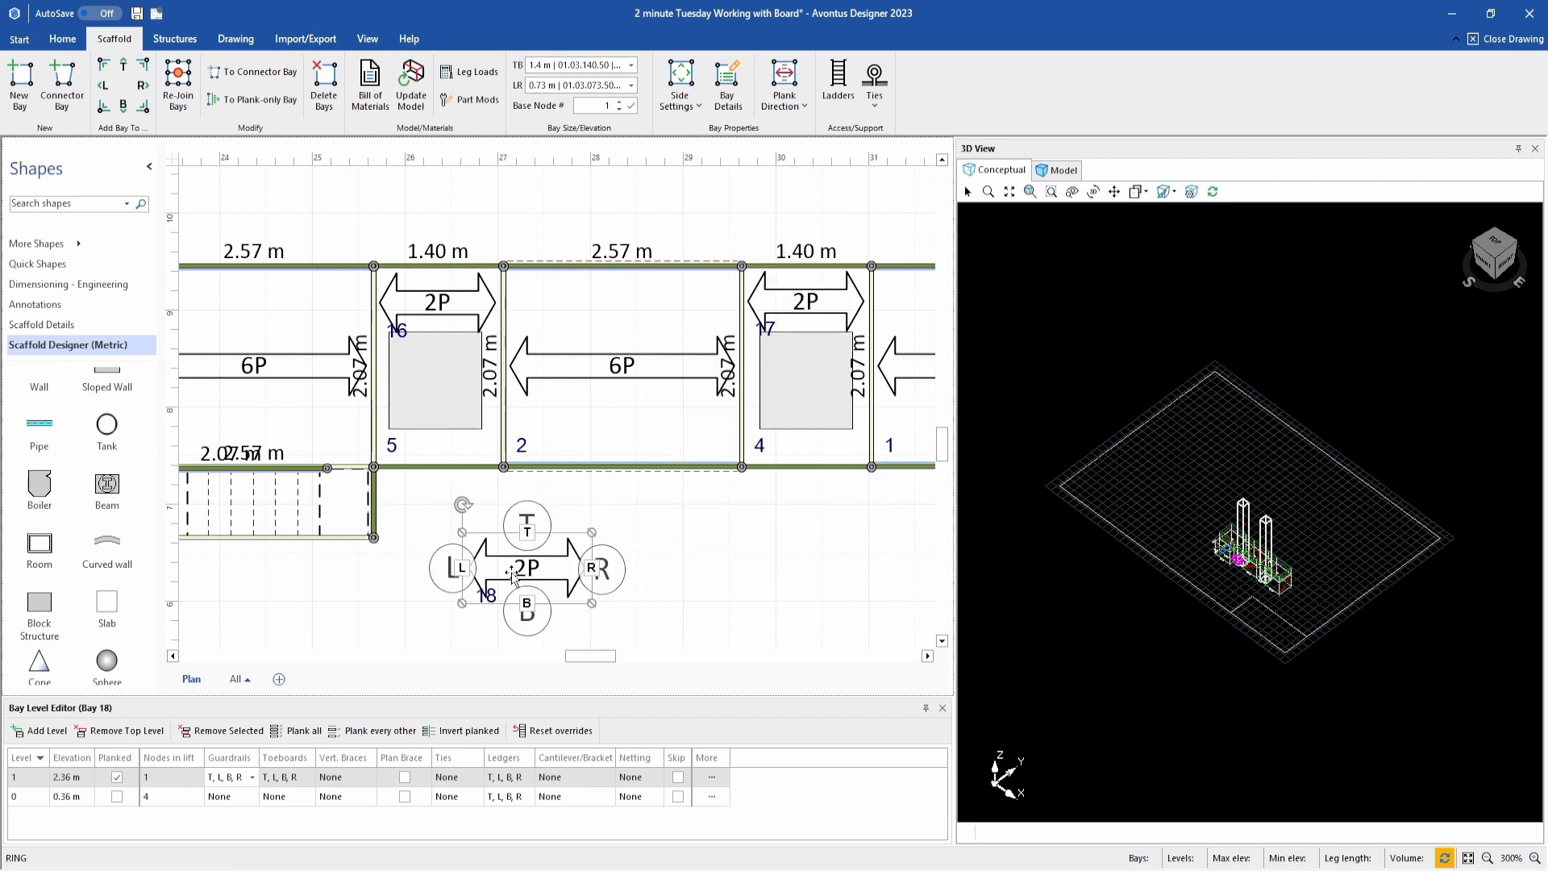
{"action": "mouse_move", "coordinate": [631, 85]}
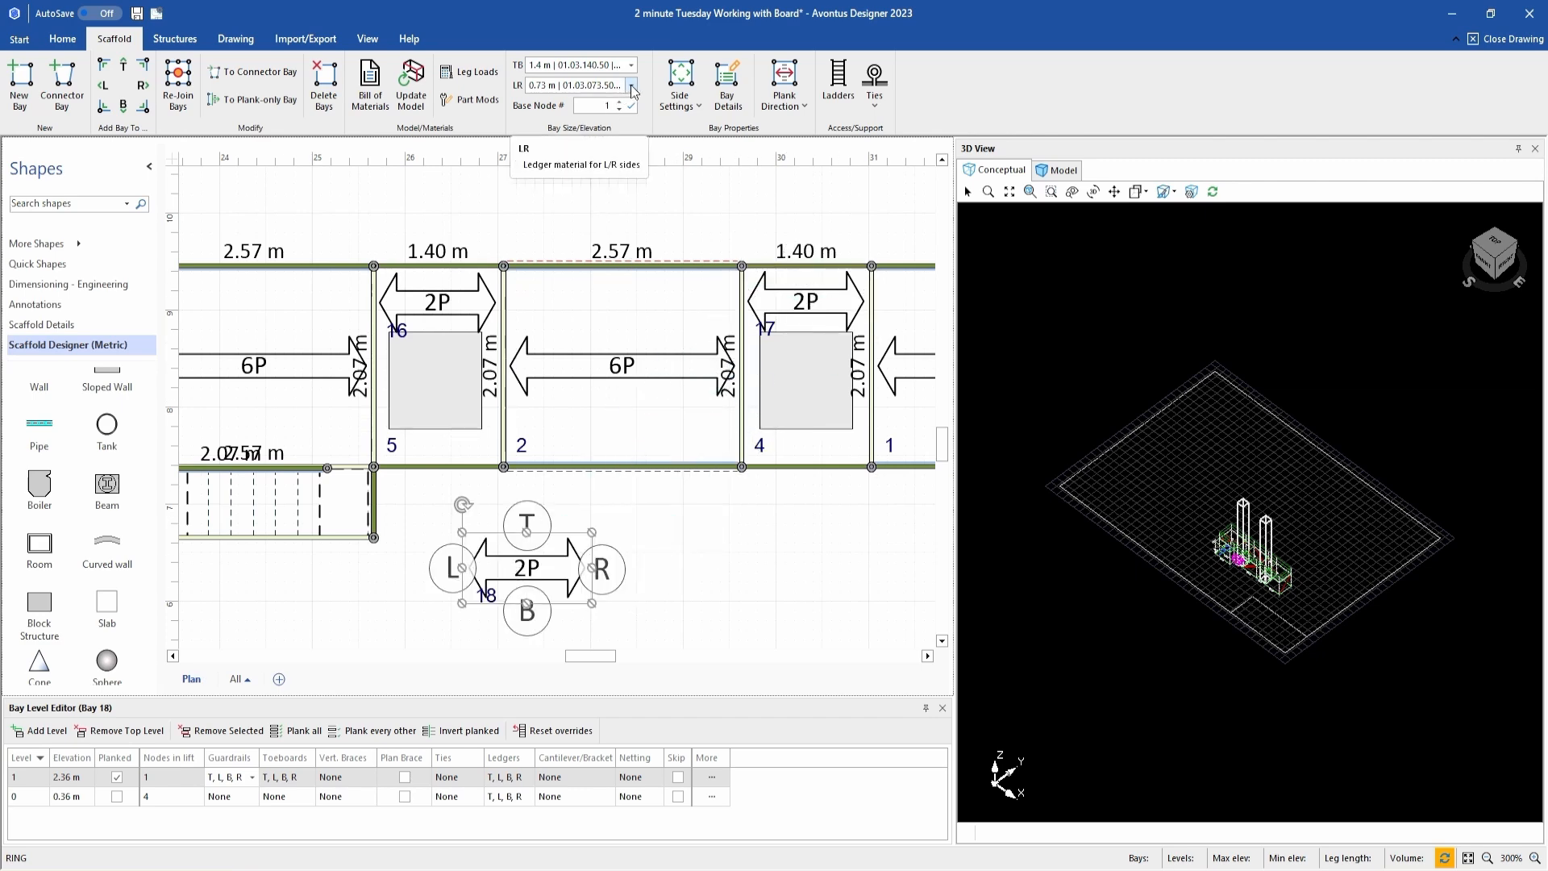
- Change bay 18's short-side ledgers to 0.39 m O-Type for a one-plank bay
{"action": "left_click", "coordinate": [631, 85]}
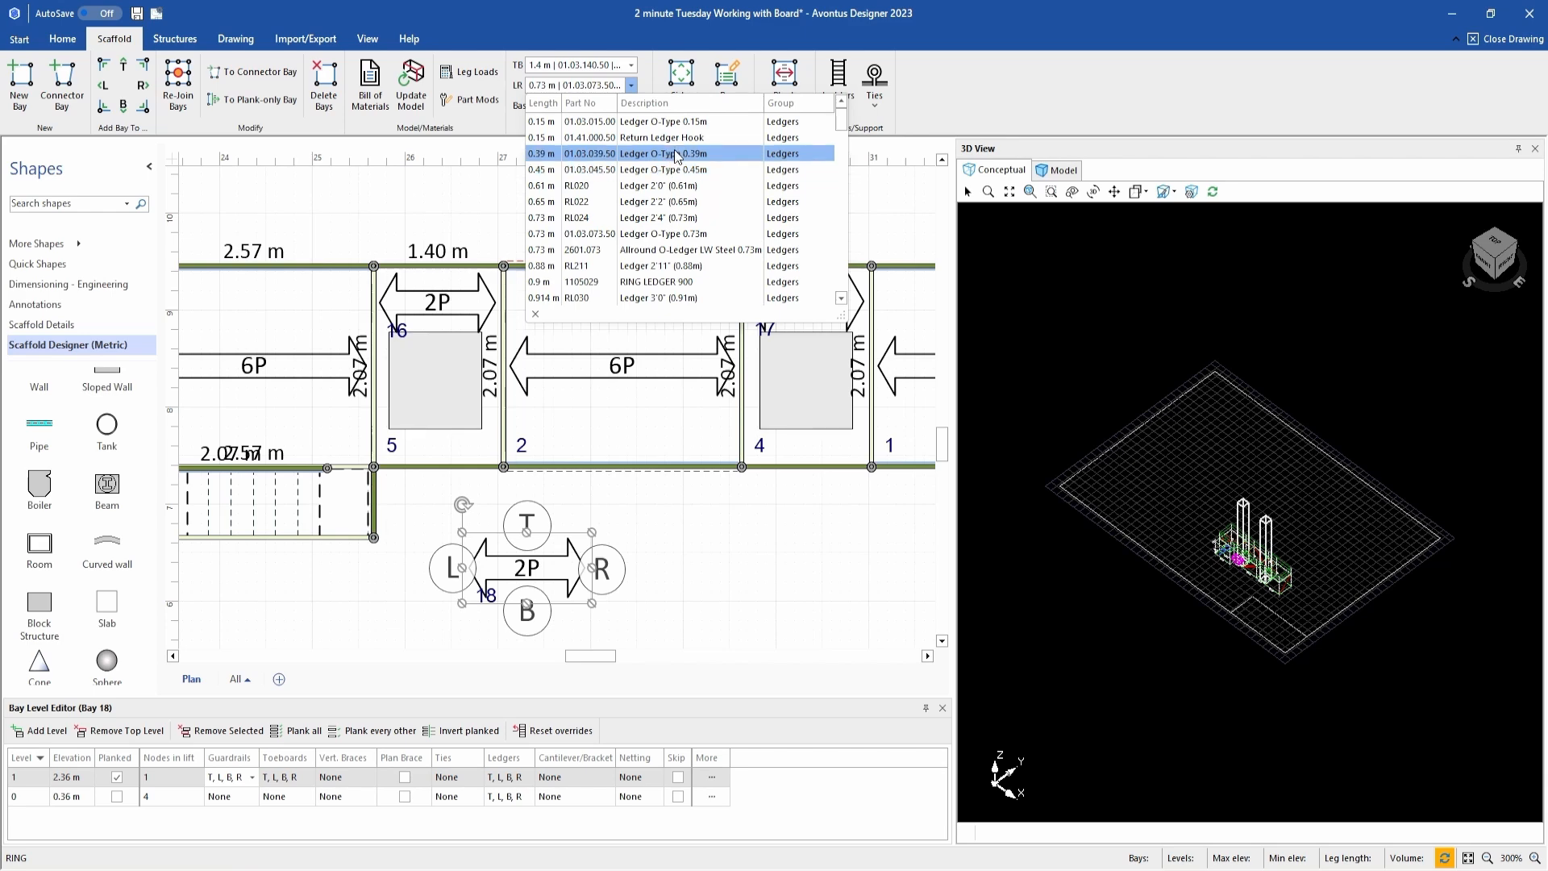
{"action": "left_click", "coordinate": [675, 154]}
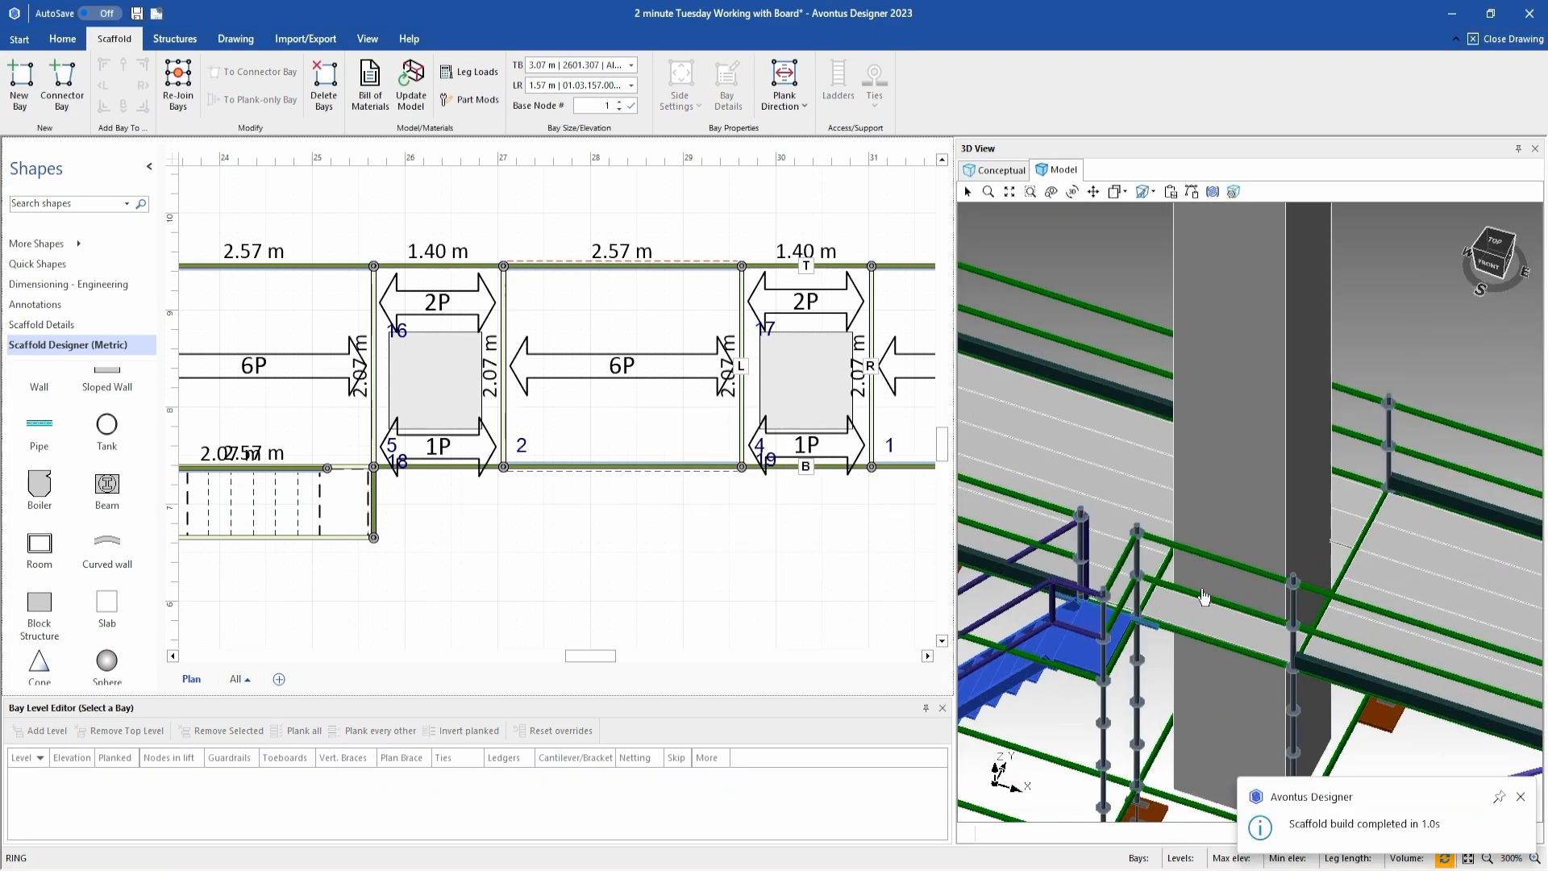
{"action": "left_click_drag", "start_coordinate": [1204, 596], "coordinate": [1395, 692]}
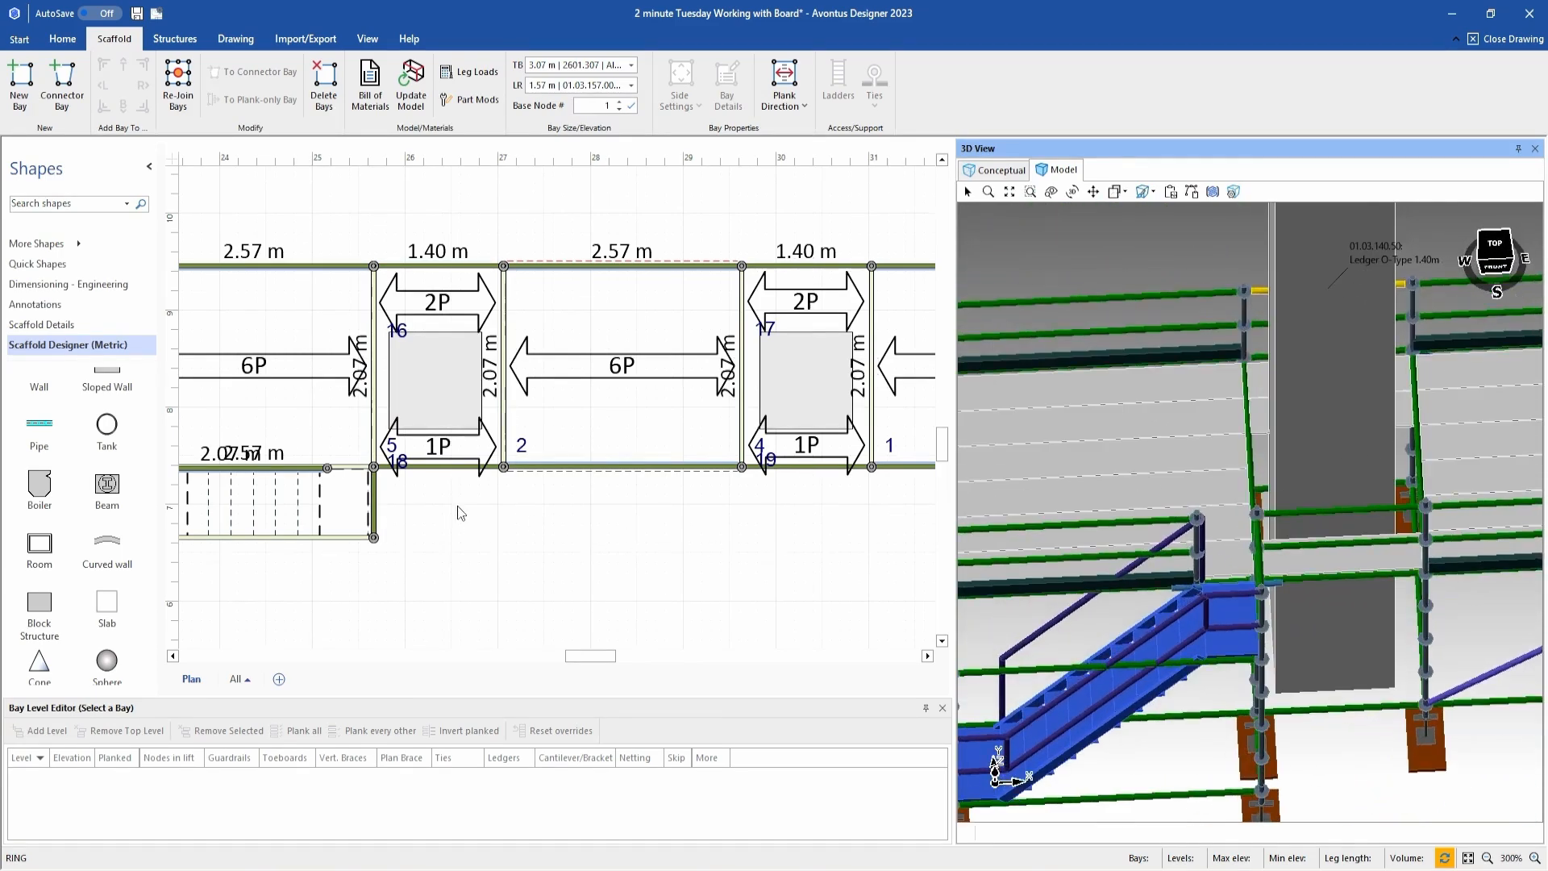
{"action": "mouse_move", "coordinate": [454, 458]}
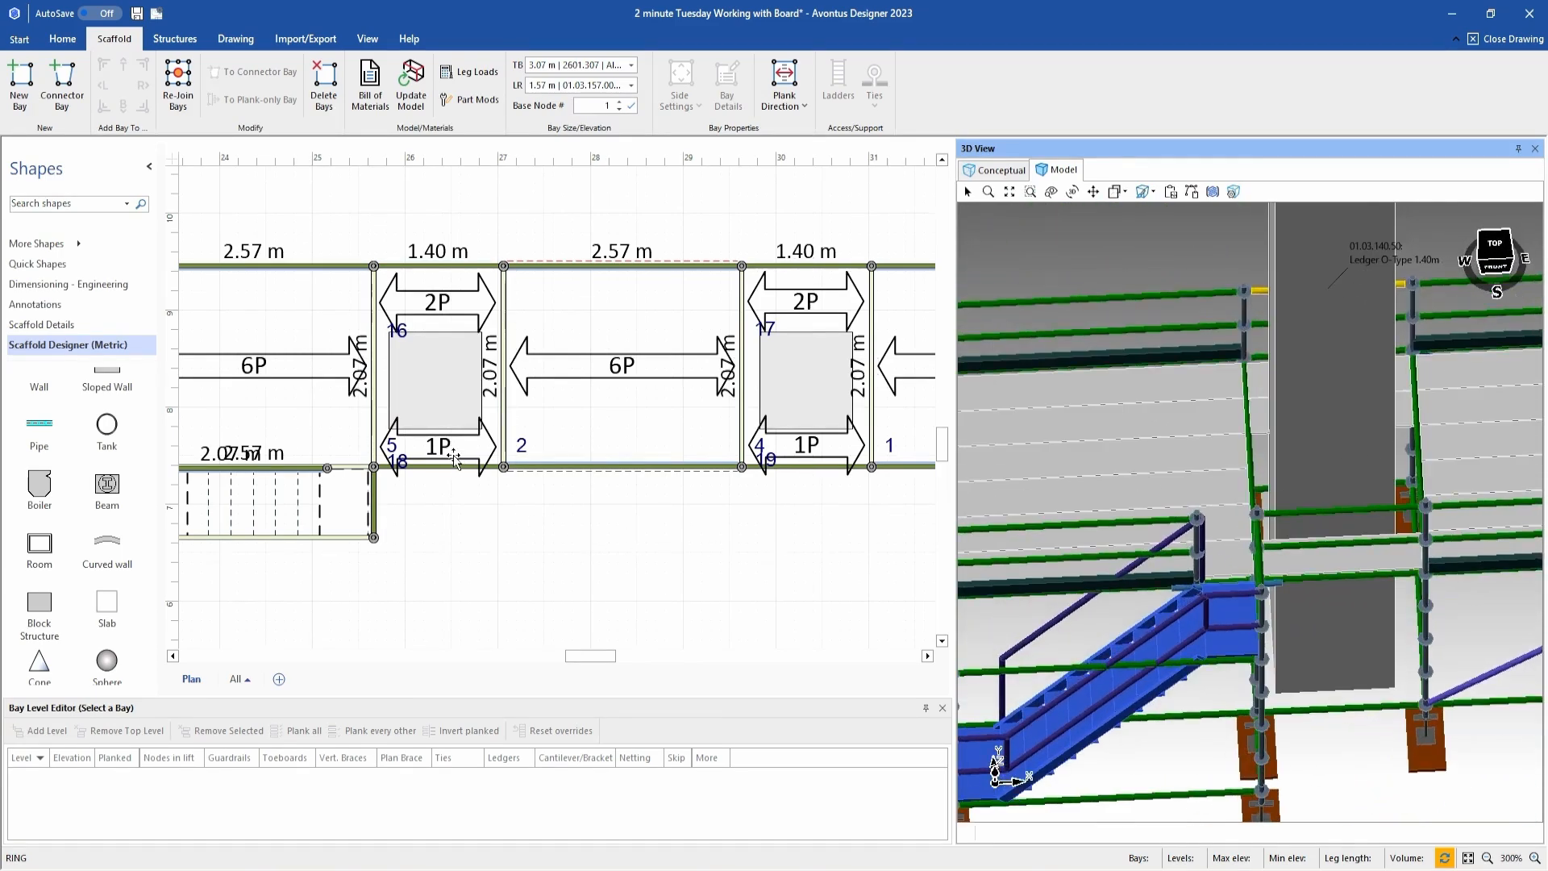
{"action": "left_click", "coordinate": [369, 80]}
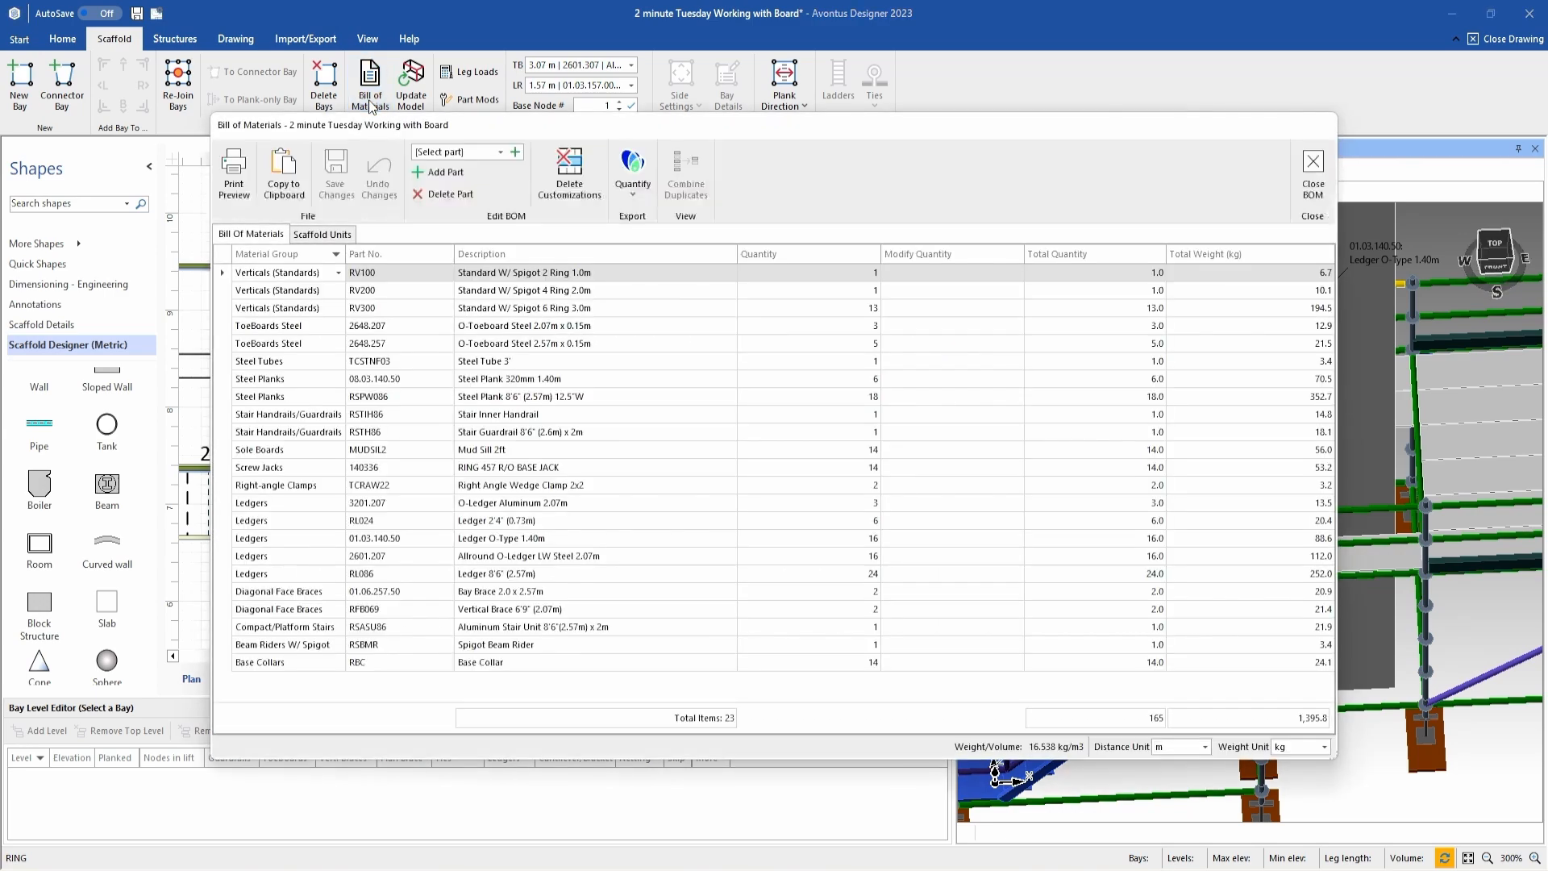
{"action": "mouse_move", "coordinate": [485, 415]}
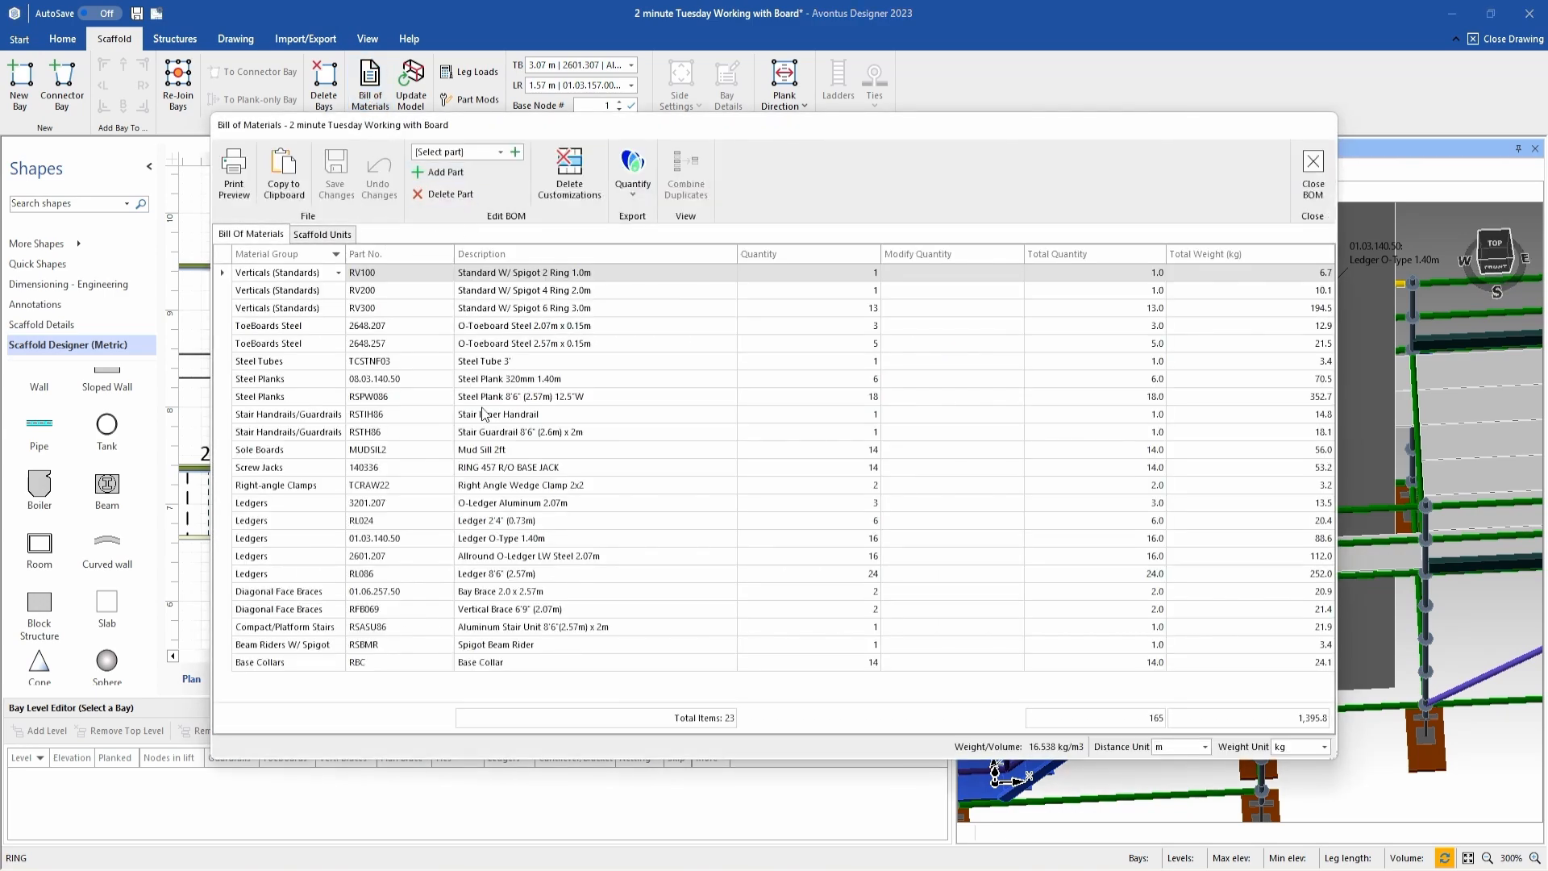
{"action": "left_click", "coordinate": [1313, 160]}
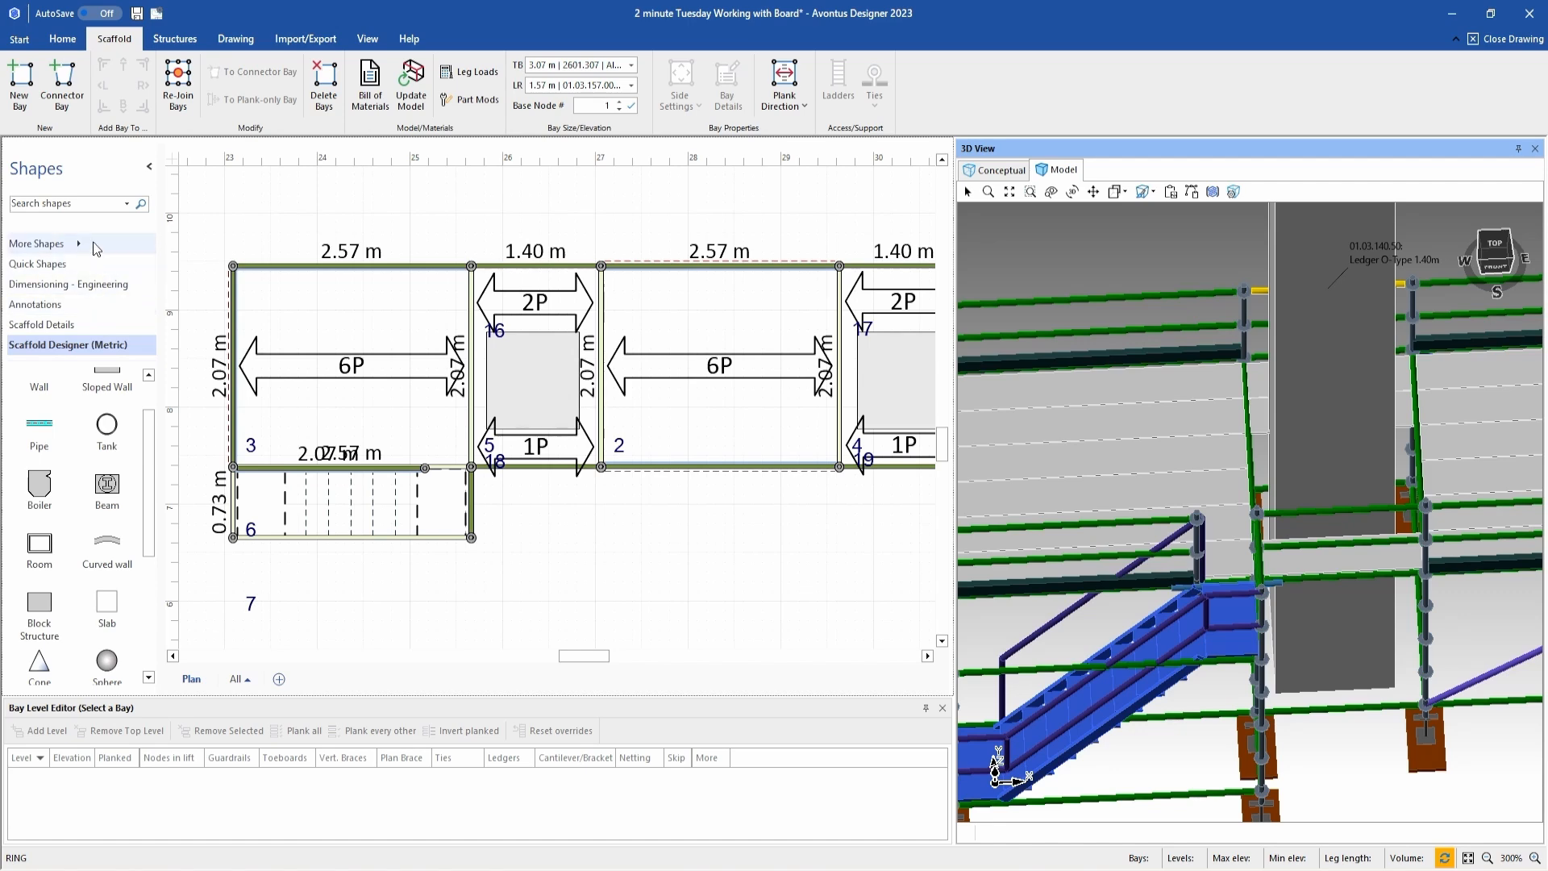
- Load the Boards and cover plates stencil via More Shapes > My Shapes
{"action": "left_click", "coordinate": [36, 244]}
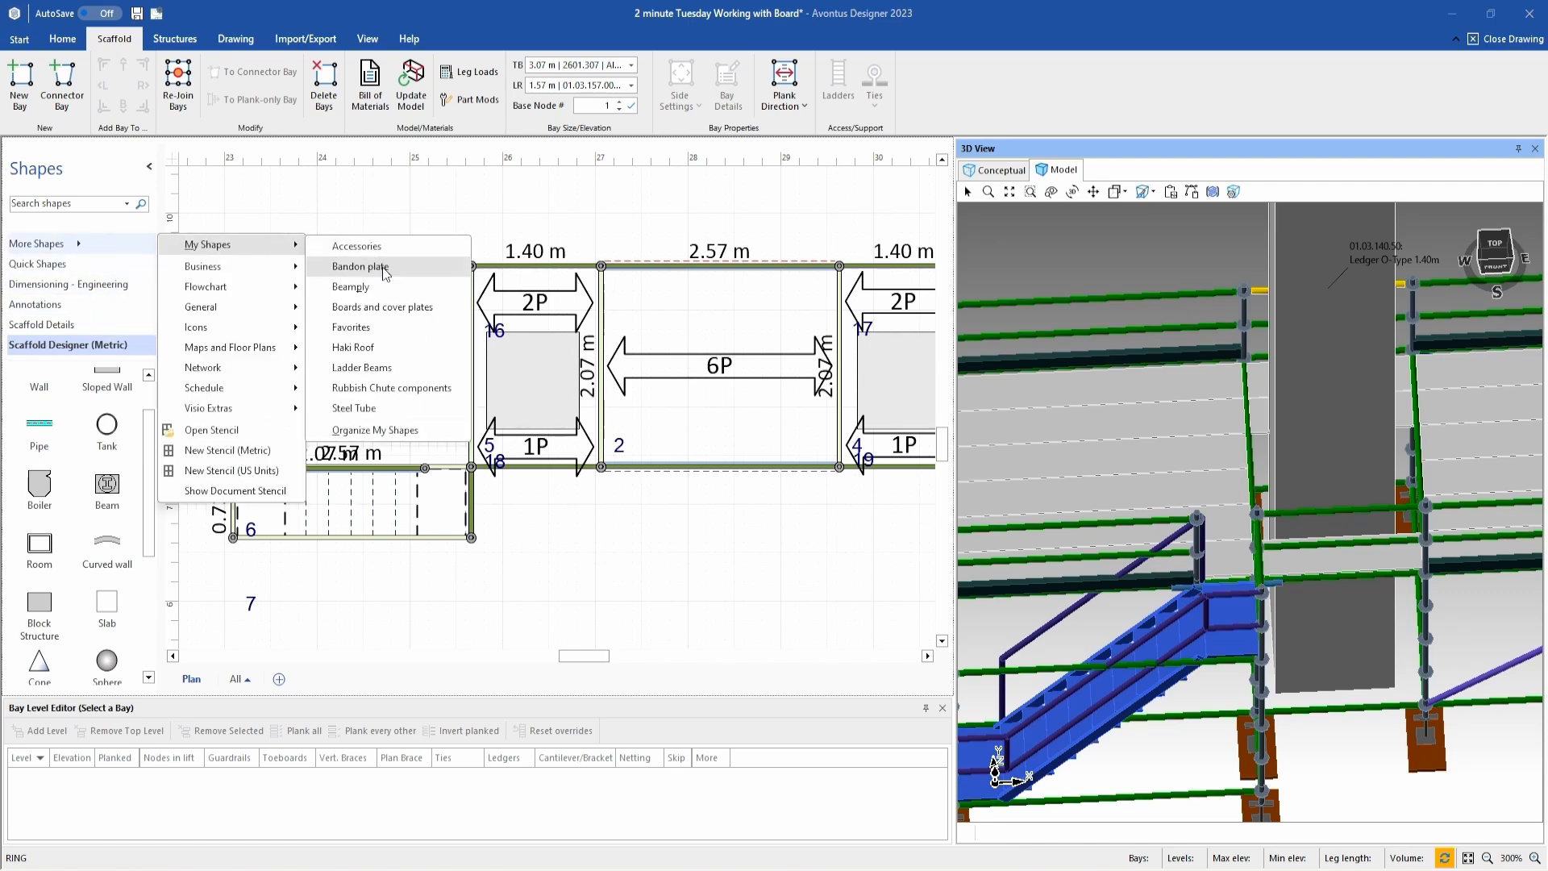
{"action": "mouse_move", "coordinate": [352, 347]}
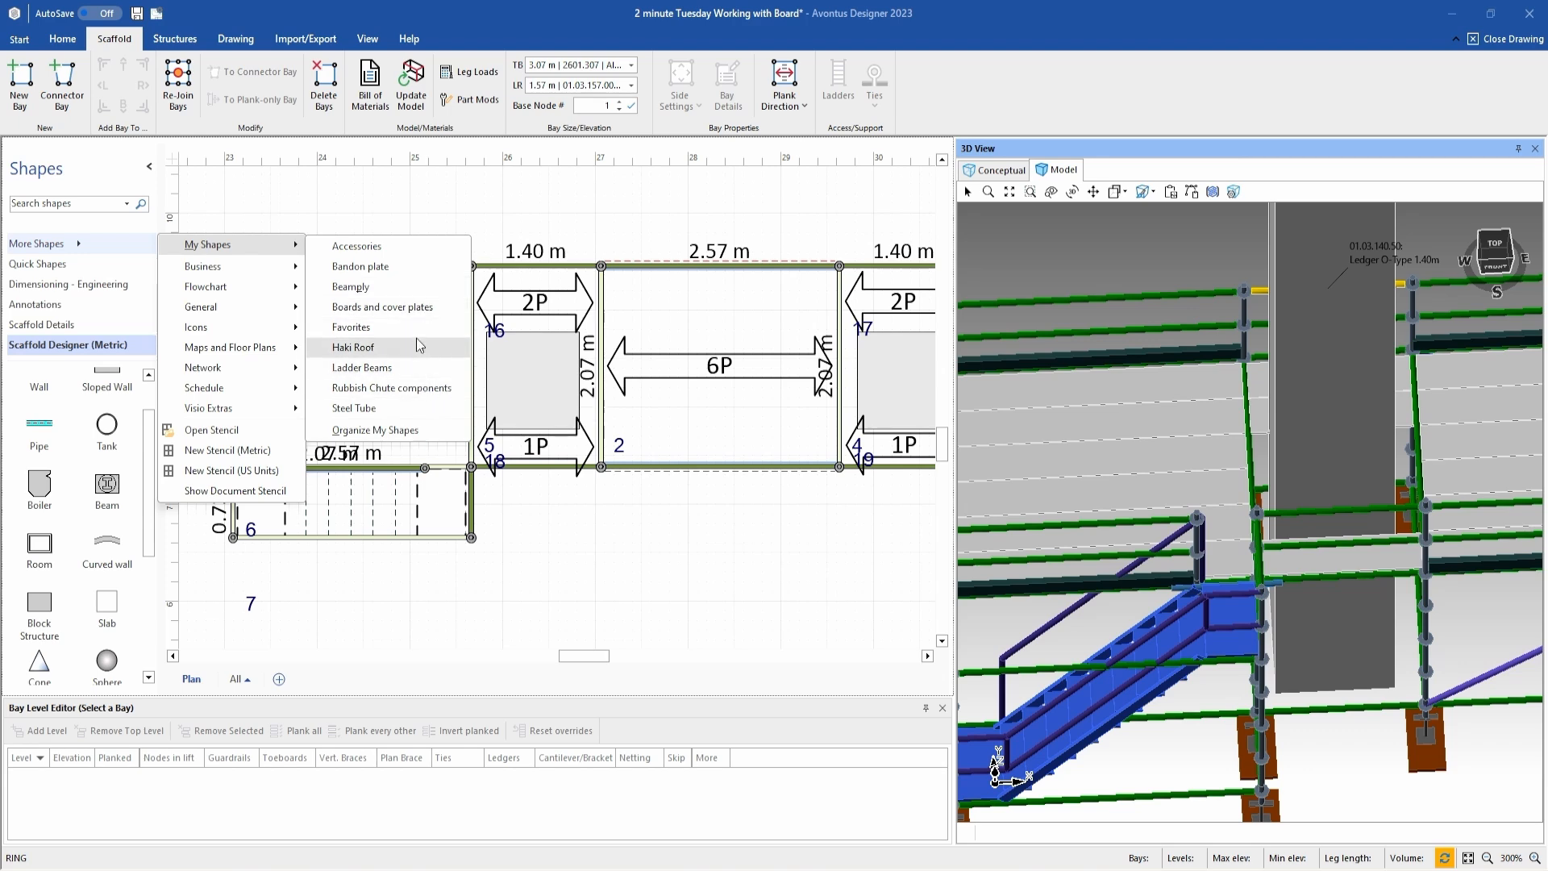
{"action": "left_click", "coordinate": [382, 307]}
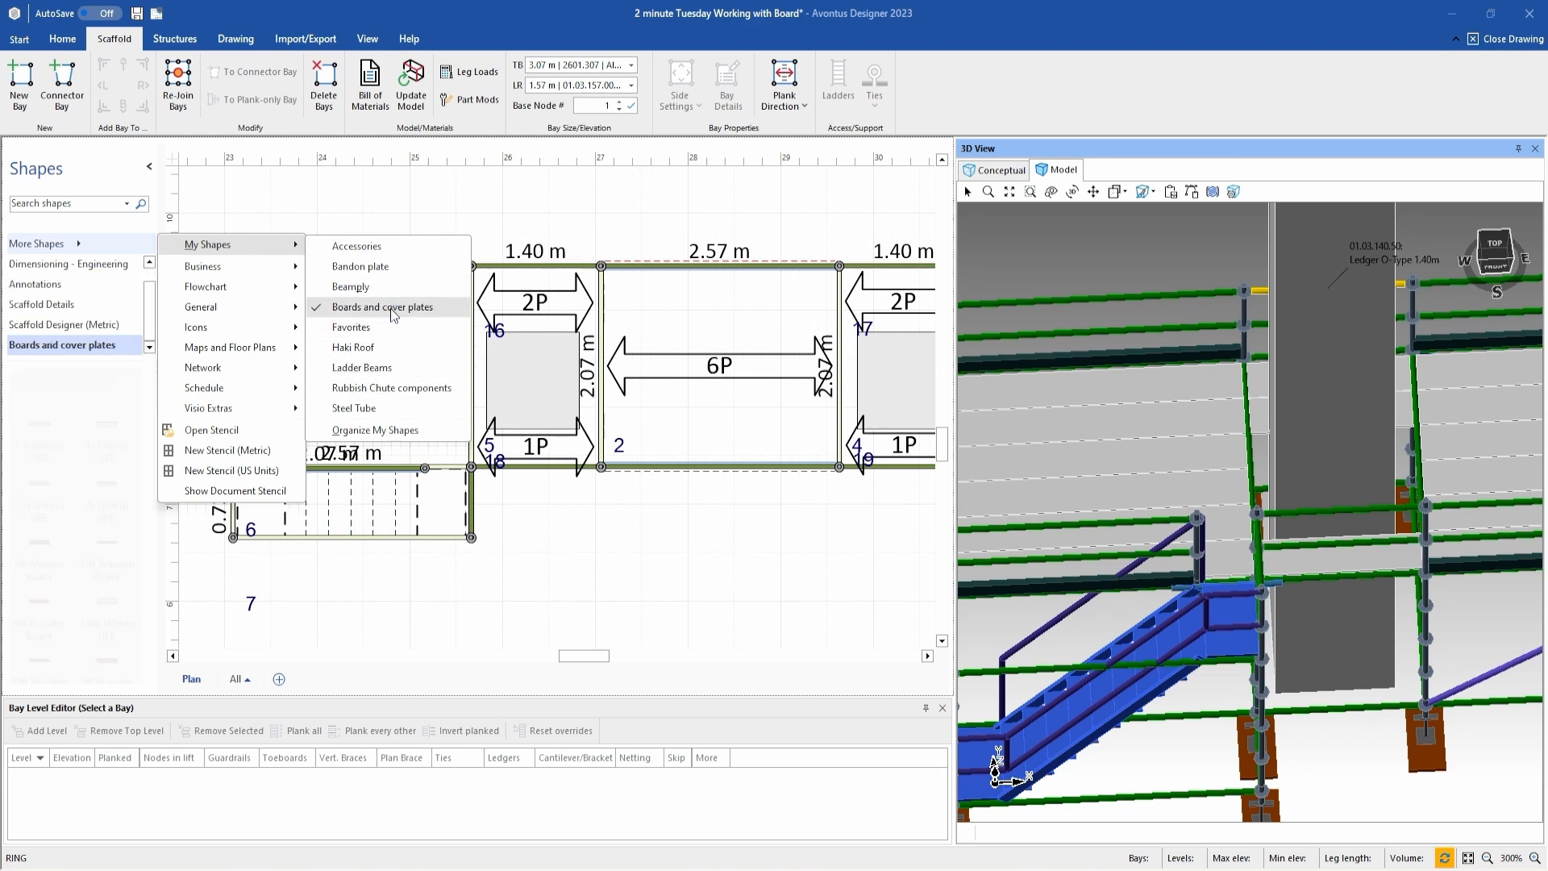
{"action": "left_click", "coordinate": [382, 306]}
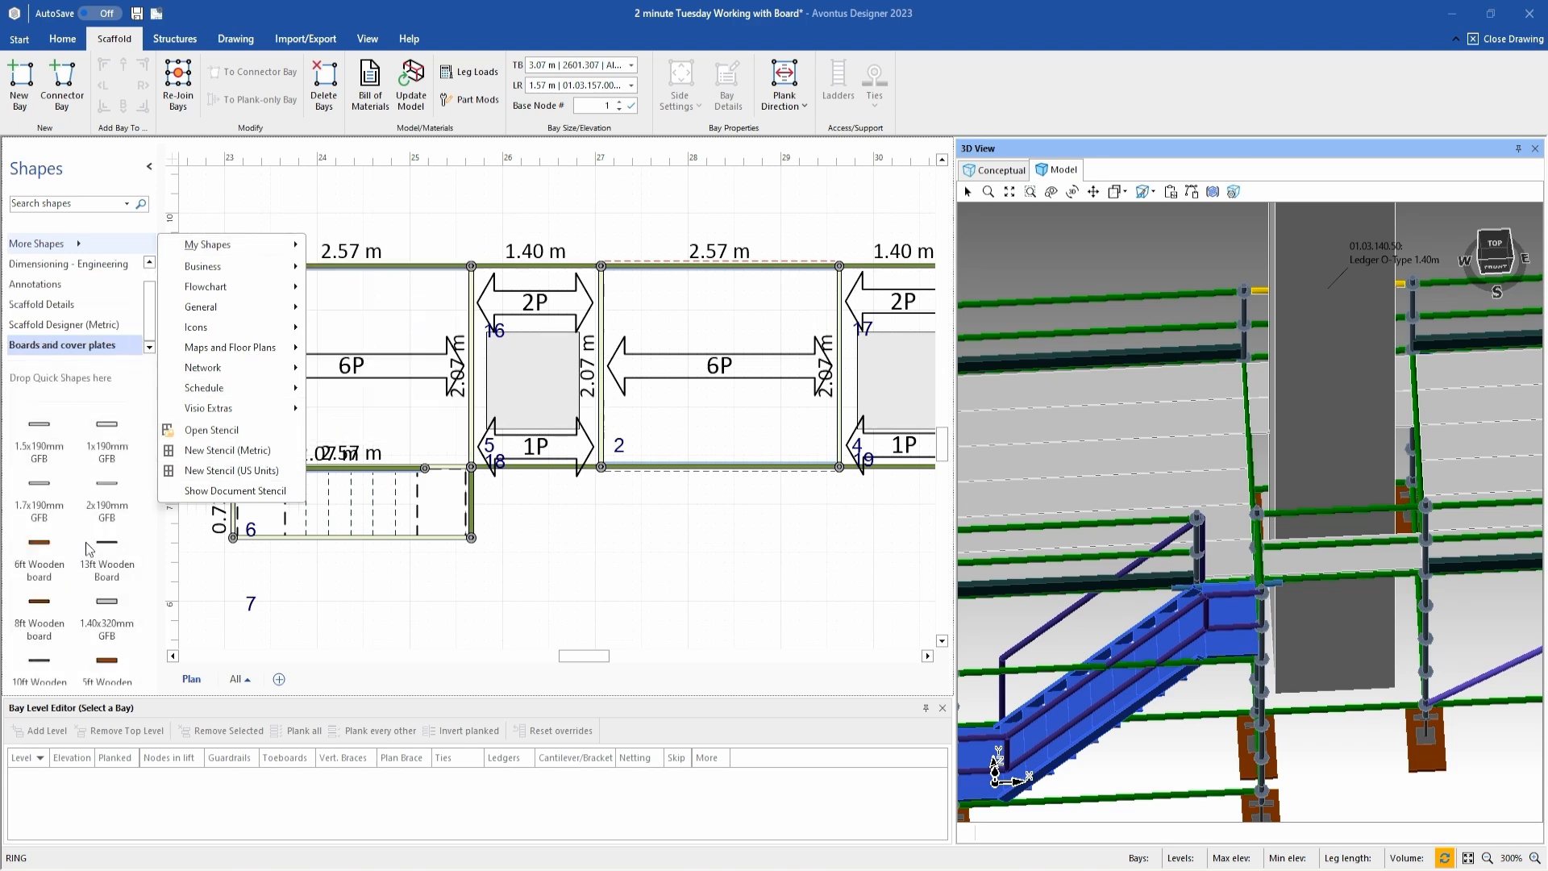
{"action": "mouse_move", "coordinate": [48, 453]}
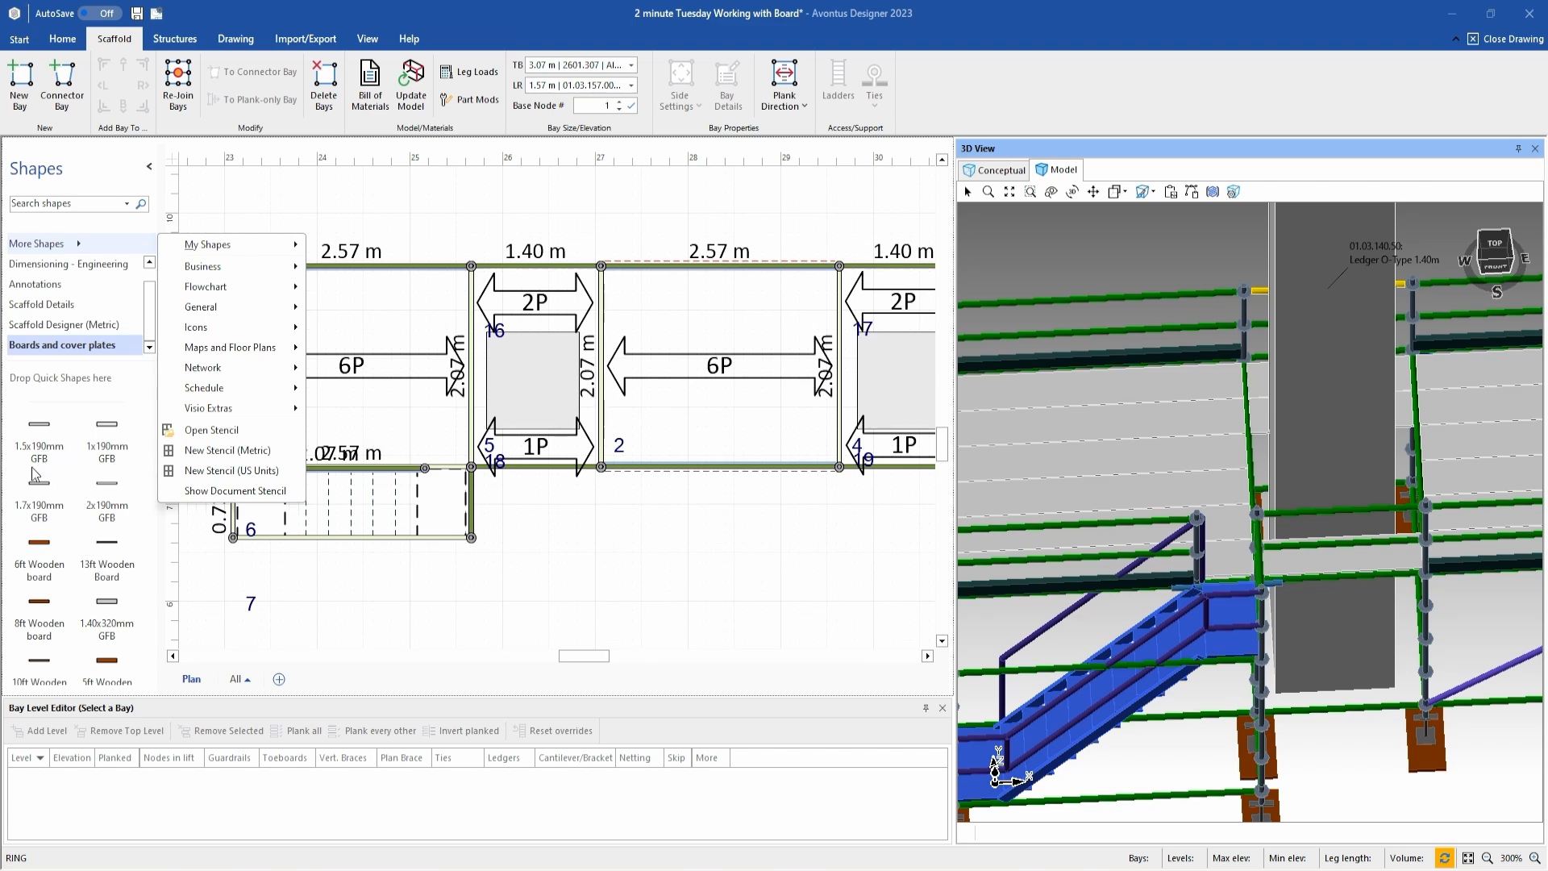
{"action": "mouse_move", "coordinate": [85, 638]}
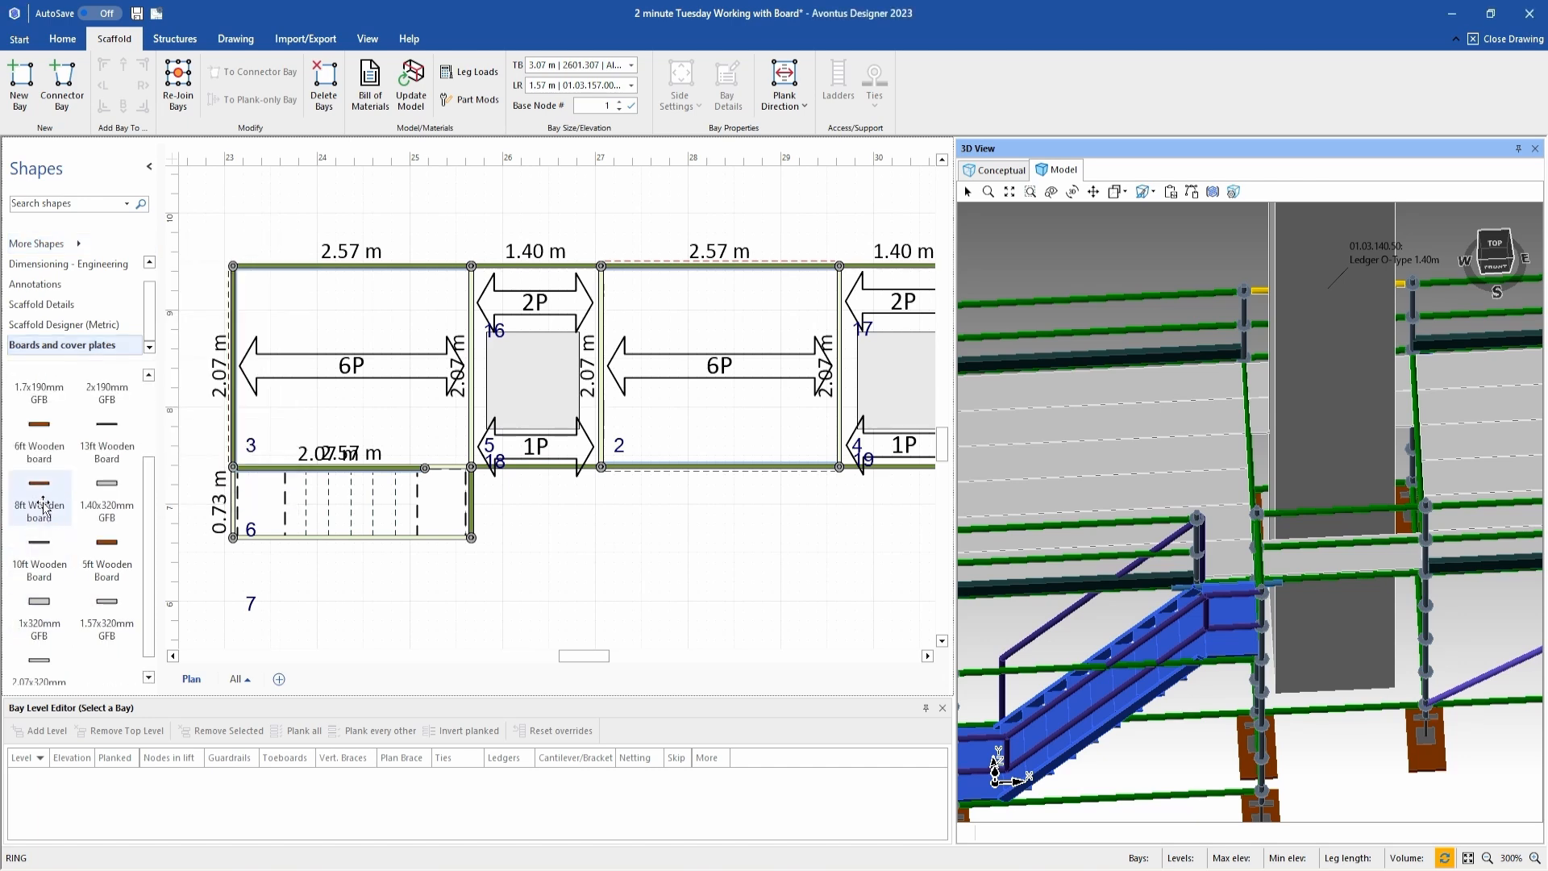
{"action": "mouse_move", "coordinate": [102, 491]}
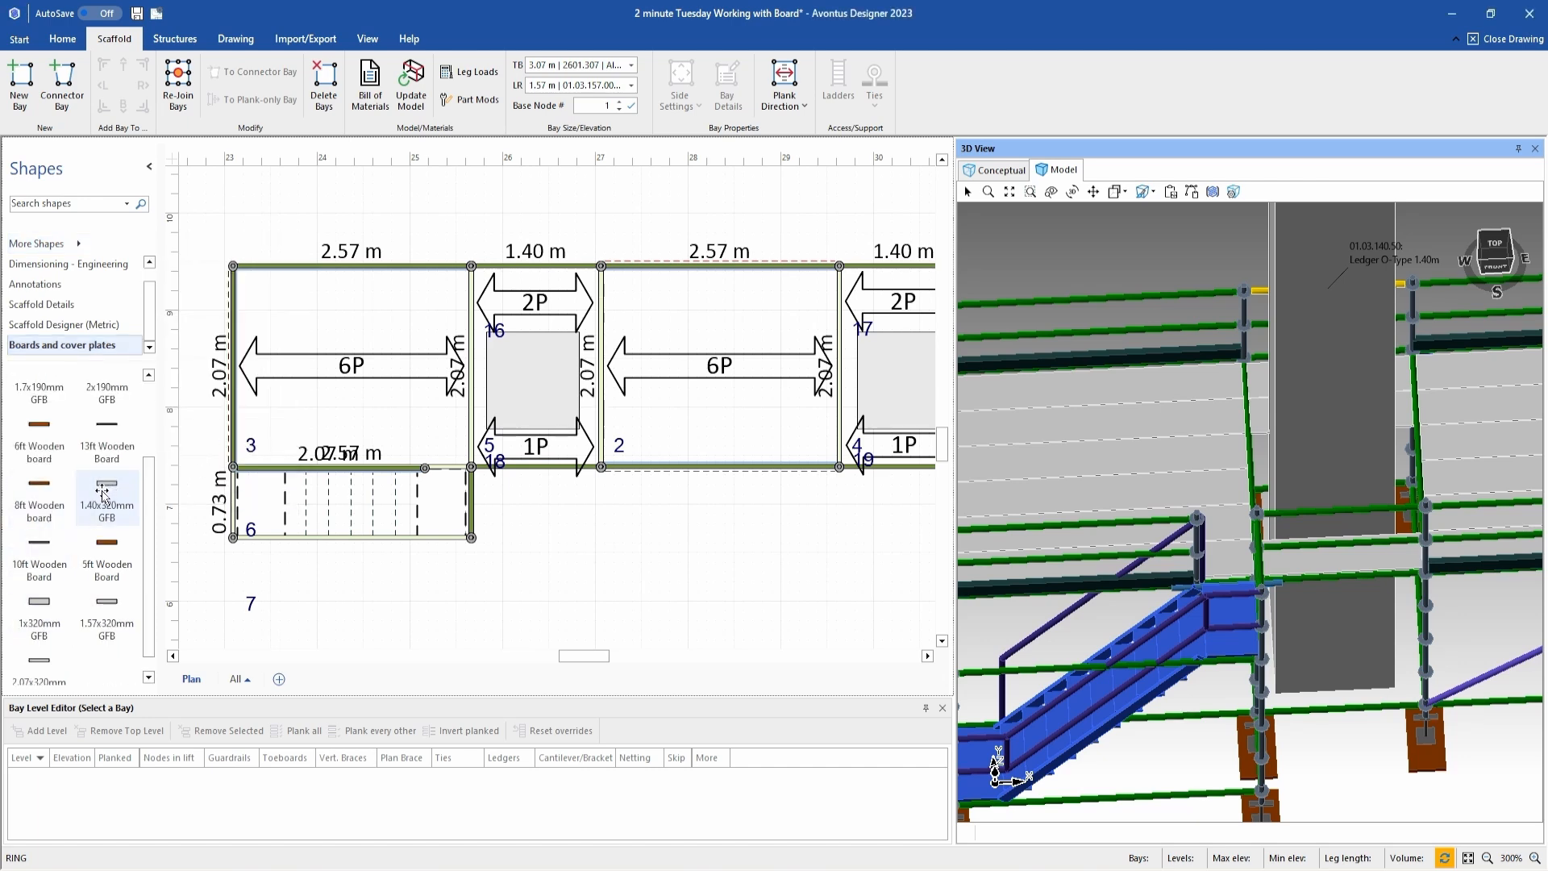
{"action": "mouse_move", "coordinate": [97, 490]}
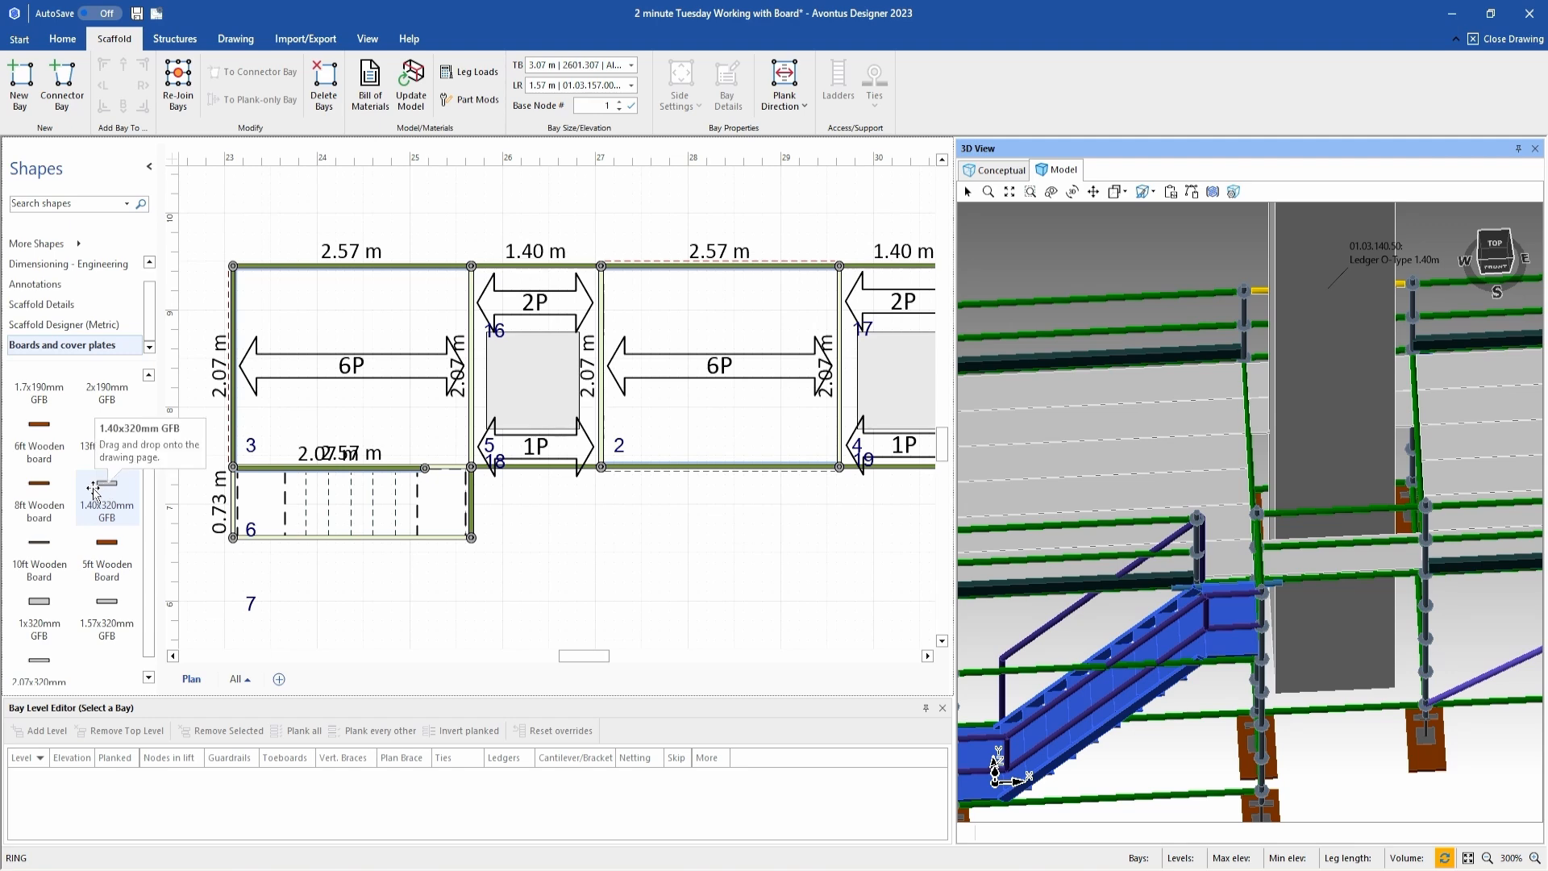
{"action": "mouse_move", "coordinate": [105, 497]}
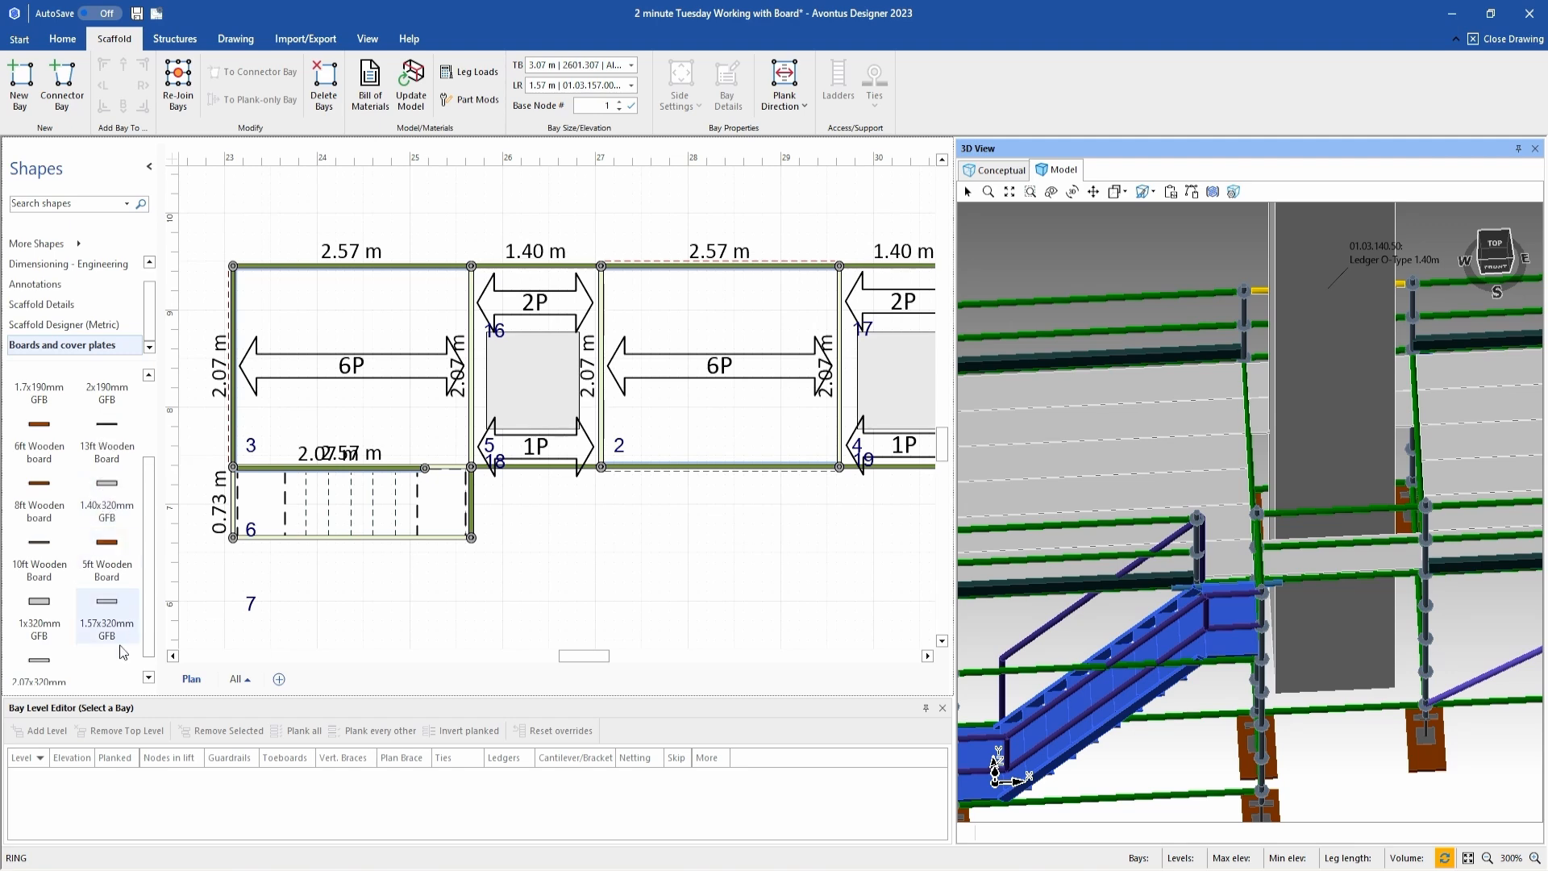
{"action": "mouse_move", "coordinate": [113, 633]}
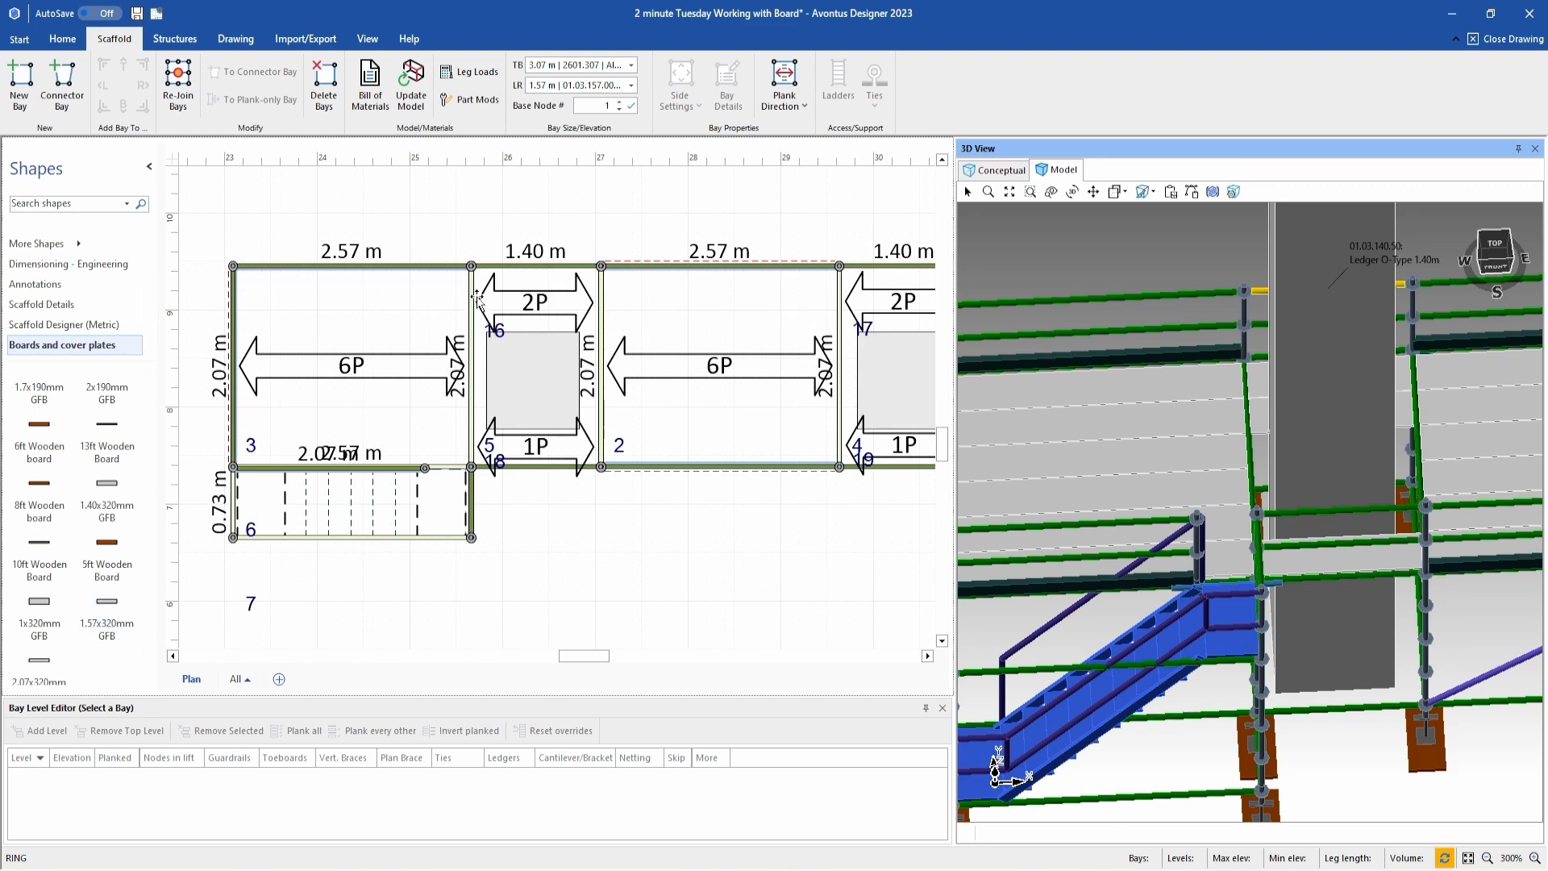
{"action": "mouse_move", "coordinate": [451, 305]}
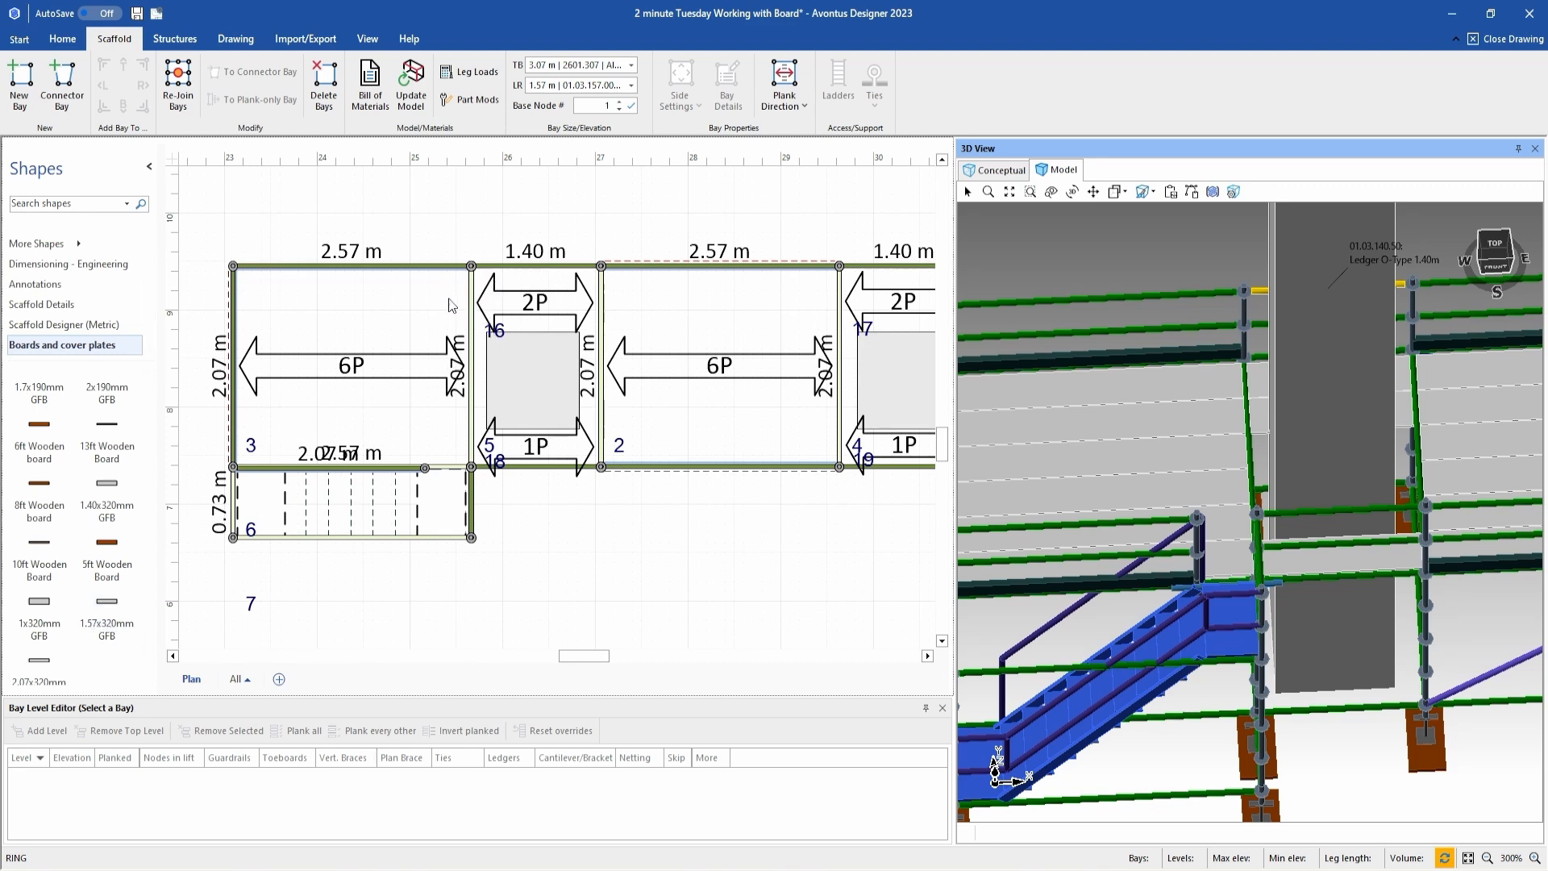
{"action": "mouse_move", "coordinate": [469, 438]}
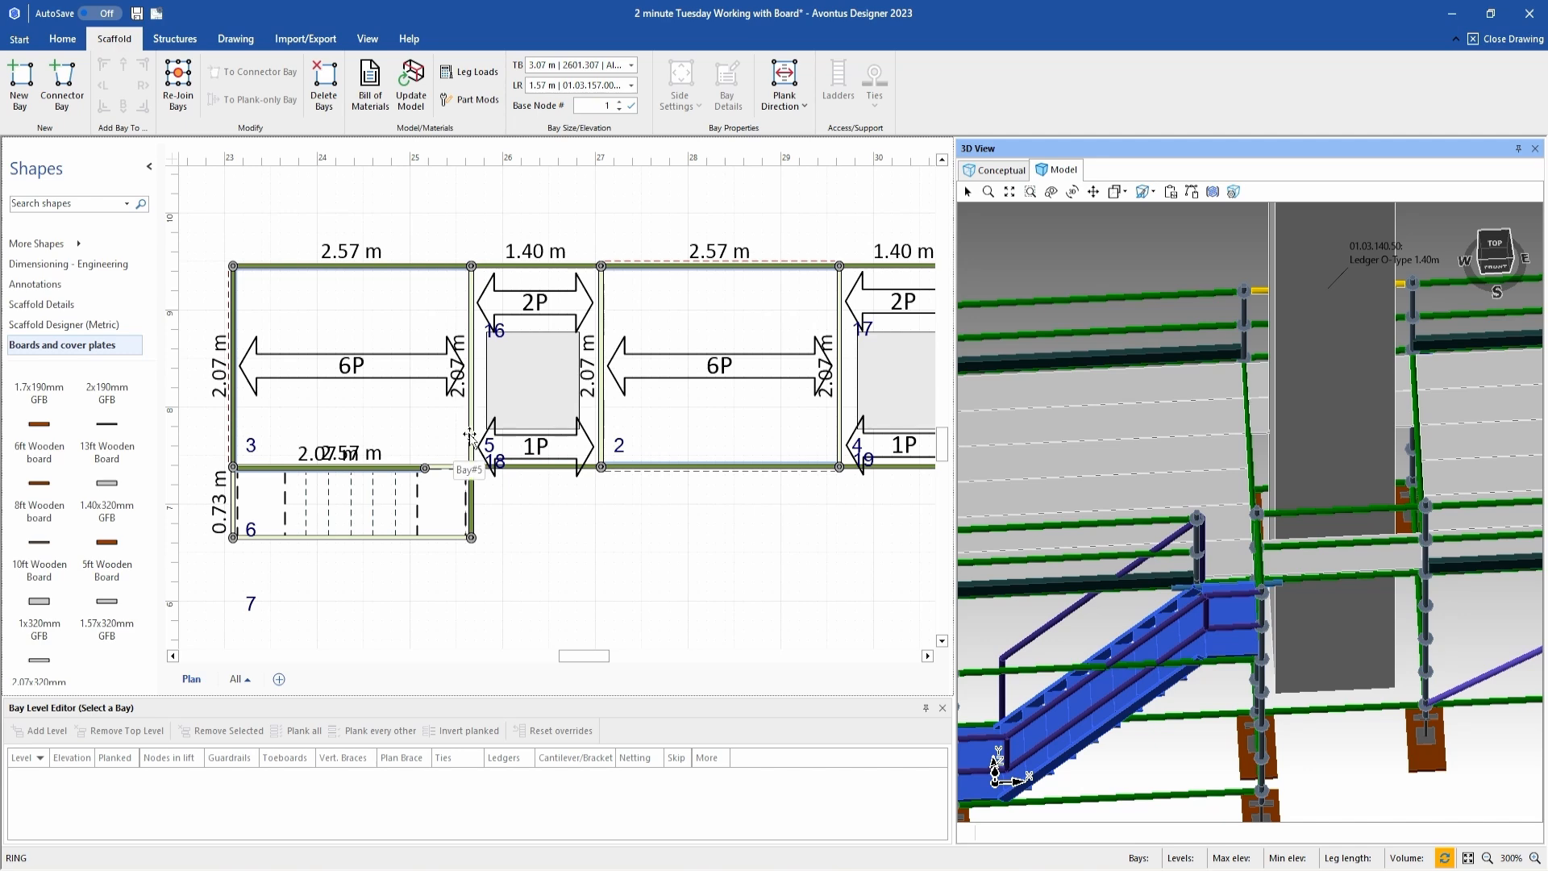
{"action": "mouse_move", "coordinate": [482, 376]}
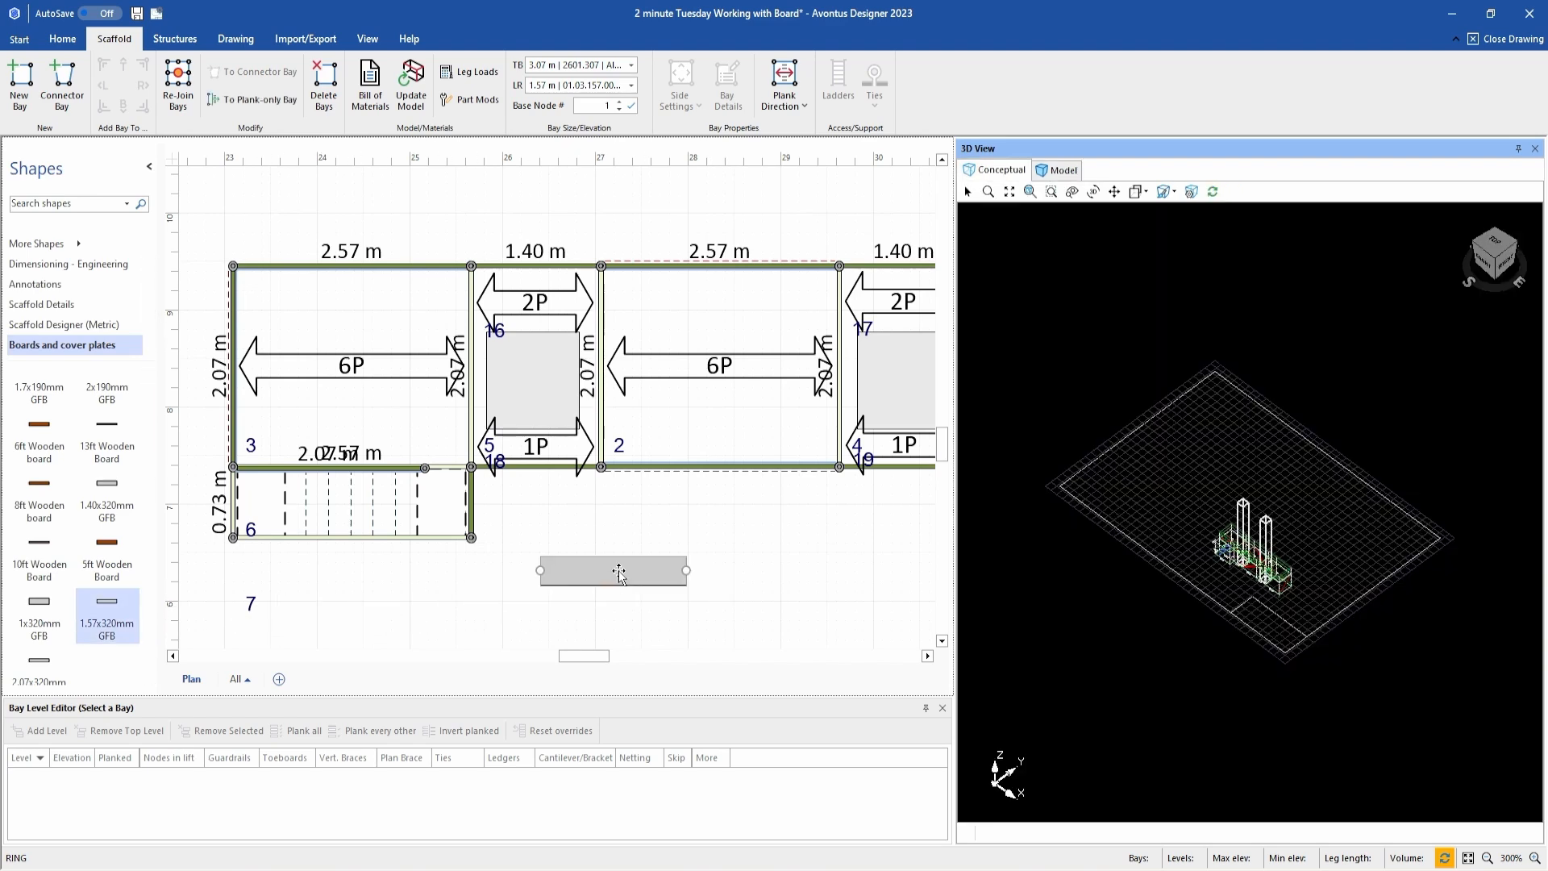
{"action": "mouse_move", "coordinate": [663, 583]}
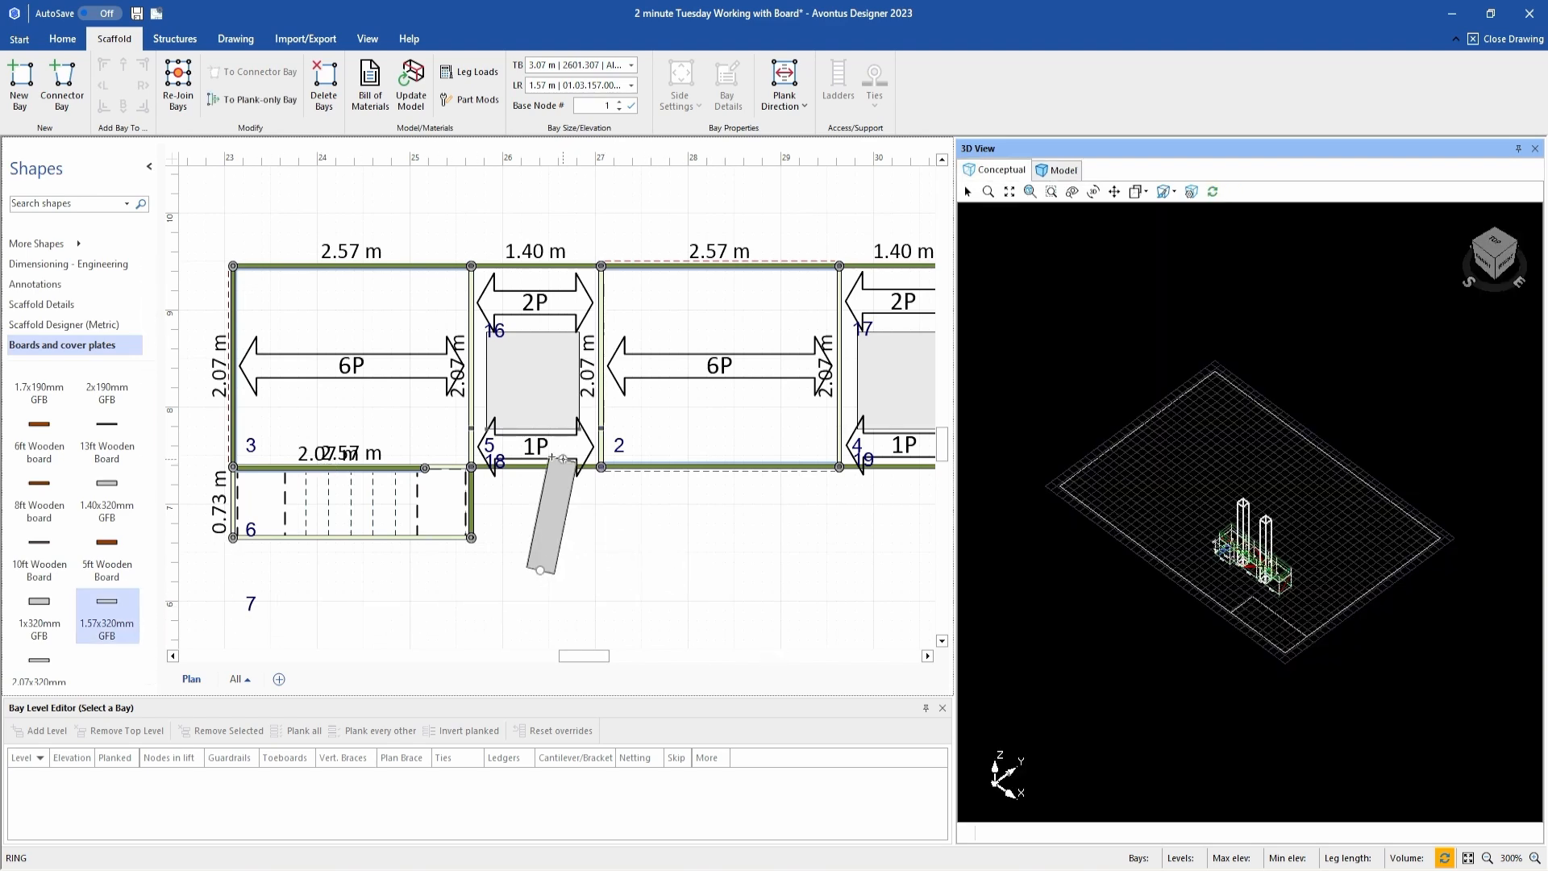
- Turn the 1.57x320mm GFB board upright to run beside the column at node 5
{"action": "left_click_drag", "start_coordinate": [558, 464], "coordinate": [520, 524]}
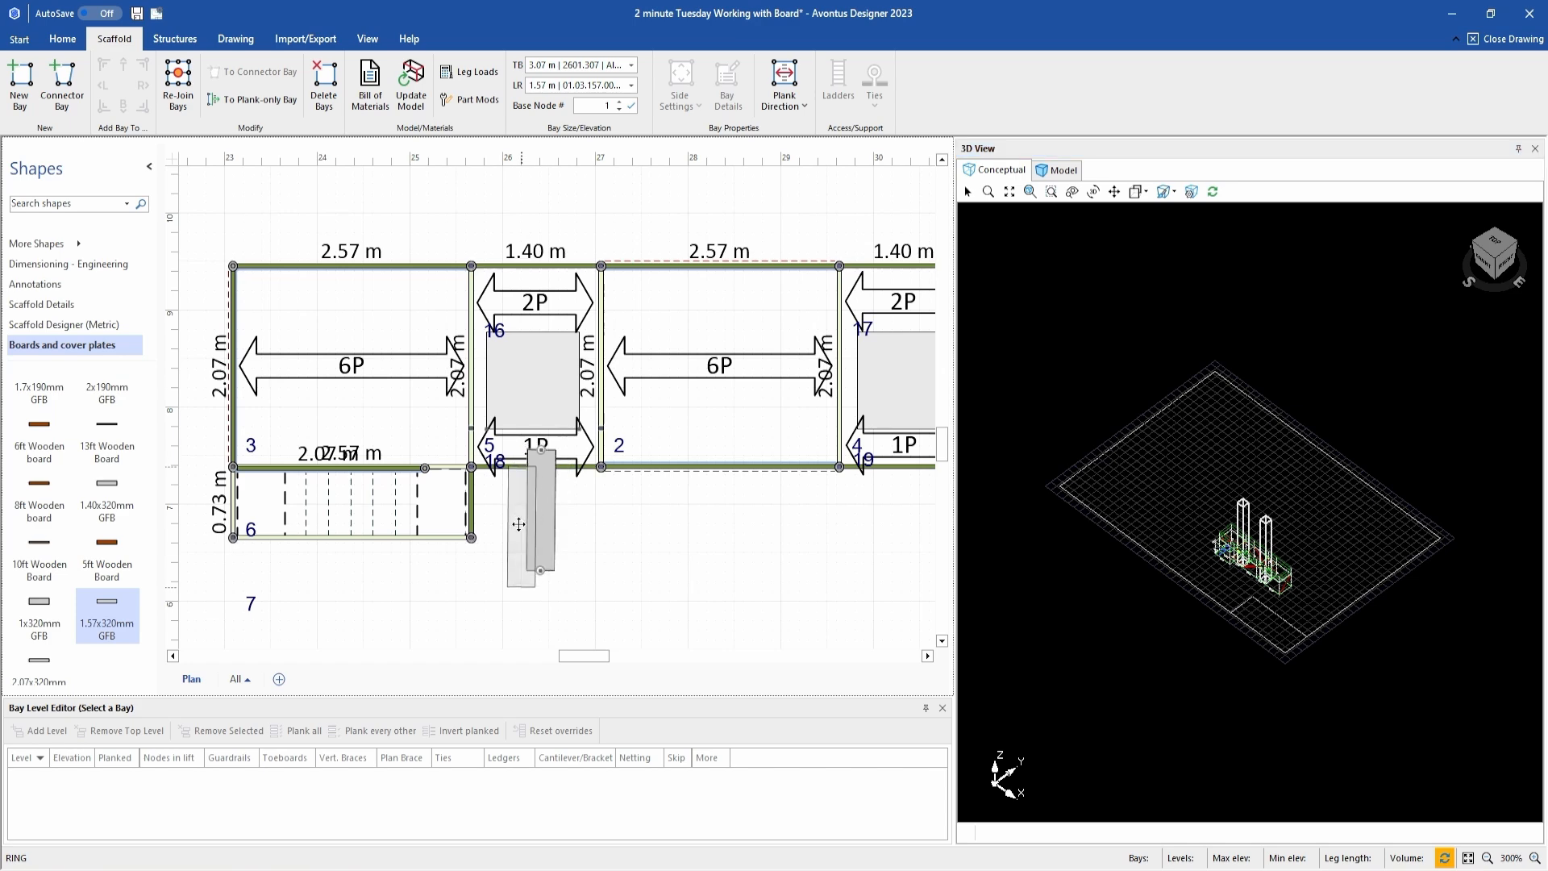
{"action": "left_click", "coordinate": [234, 39]}
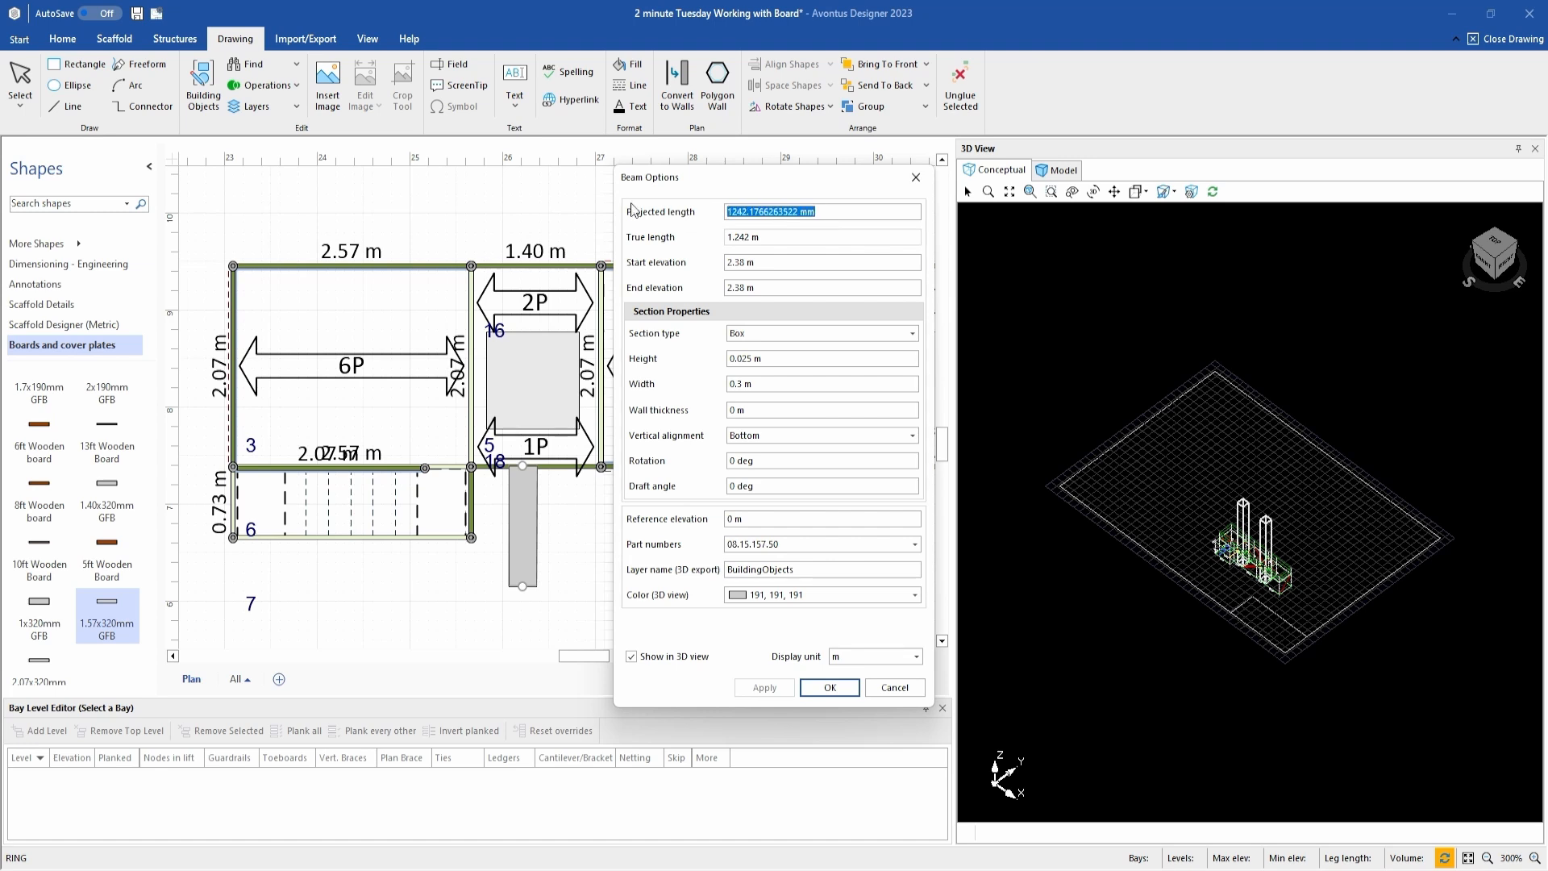
- Enter 1.57 as the GFB board's projected length in Beam Options and confirm
{"action": "type", "text": "1.57m"}
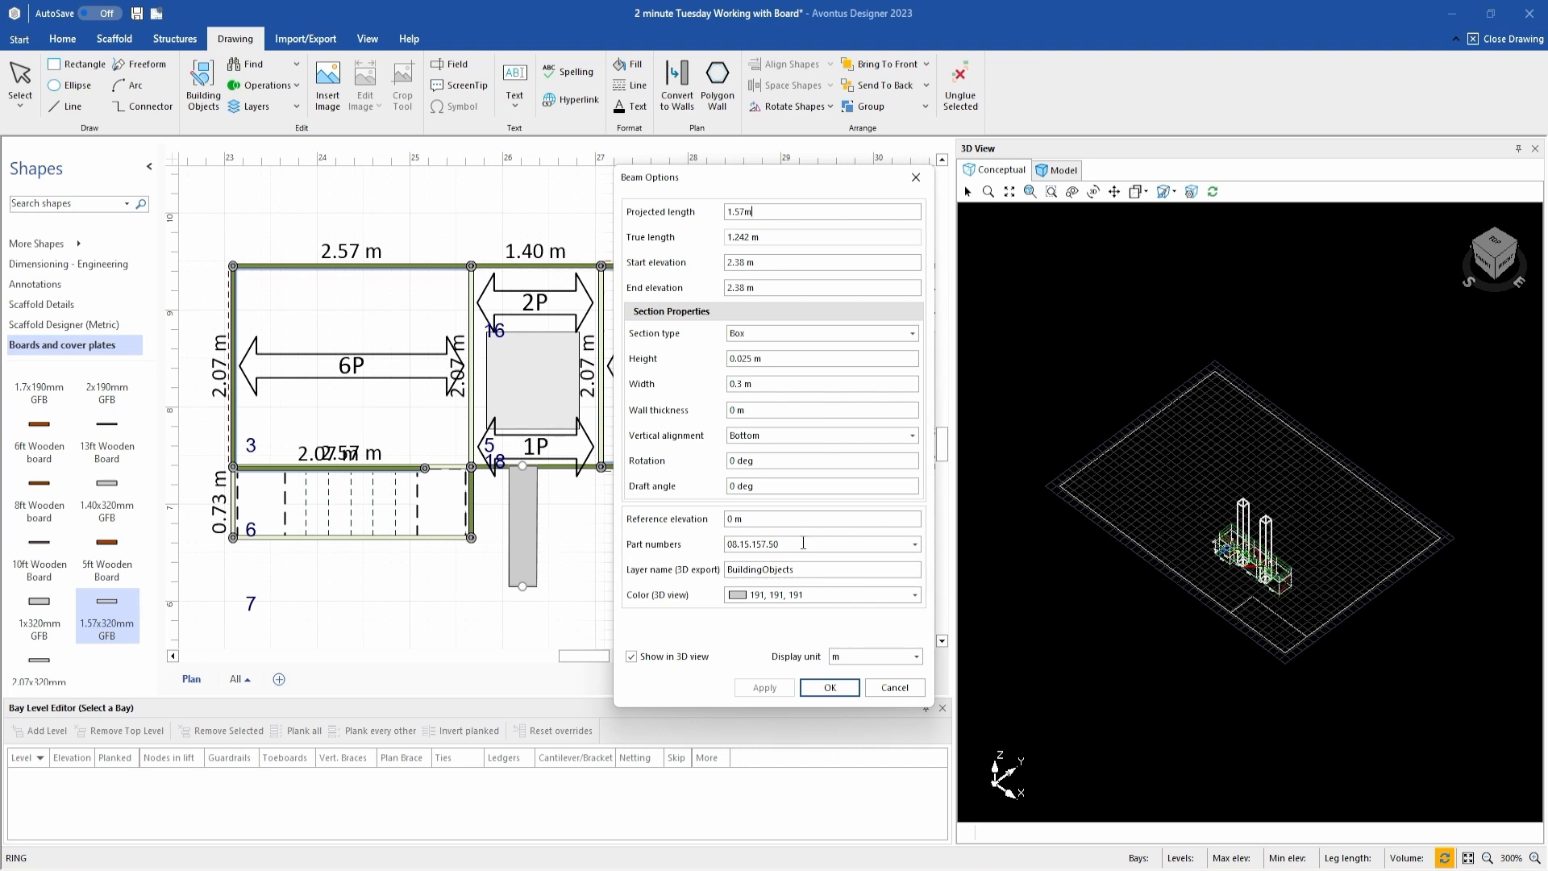
{"action": "mouse_move", "coordinate": [772, 545]}
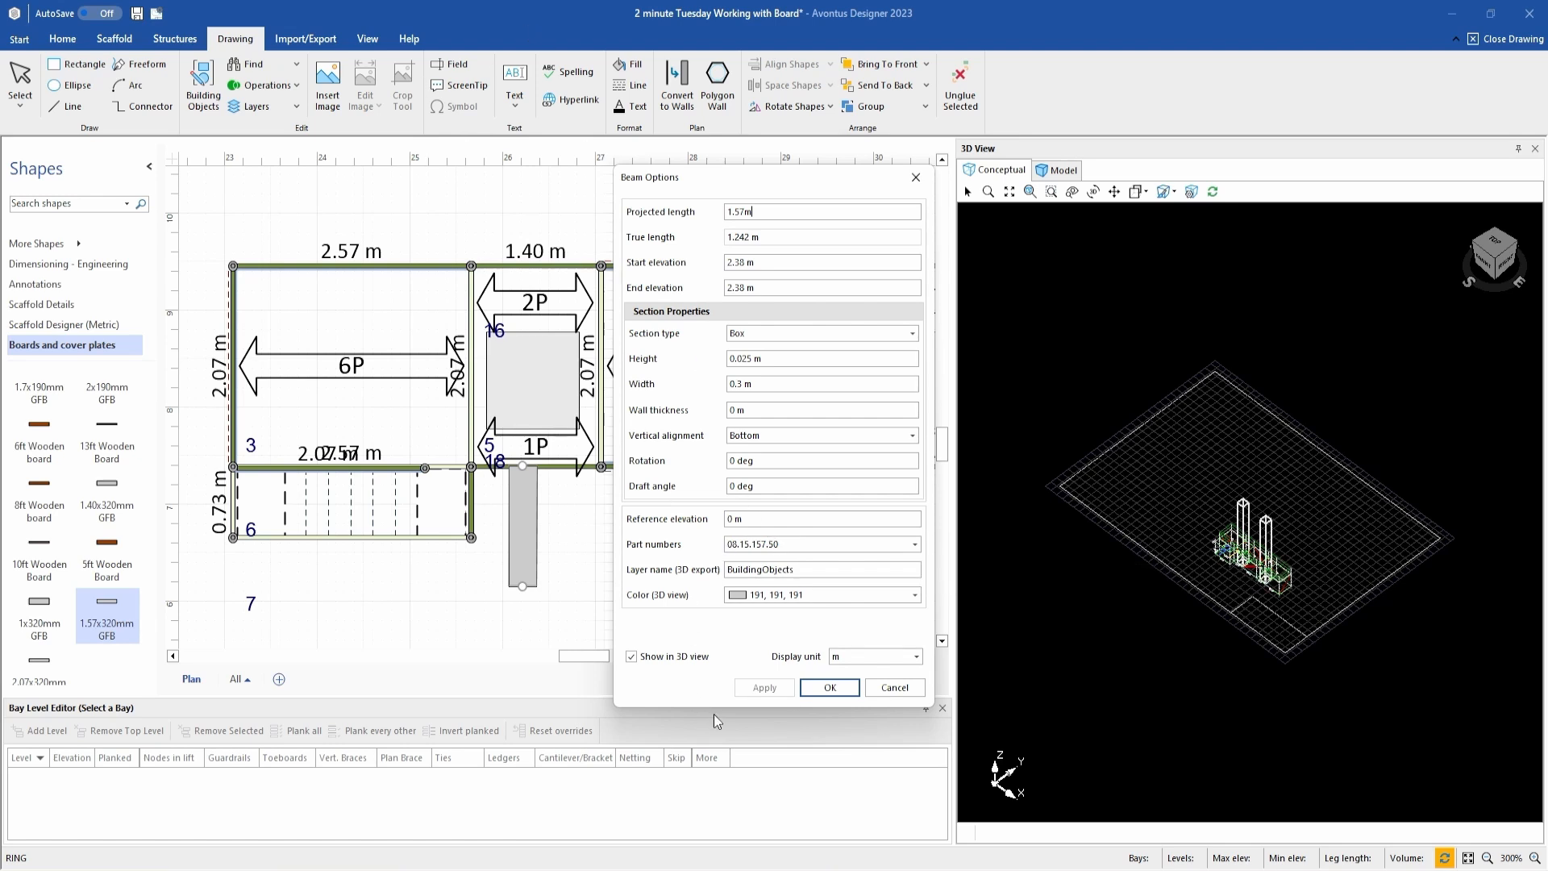
{"action": "left_click", "coordinate": [830, 688]}
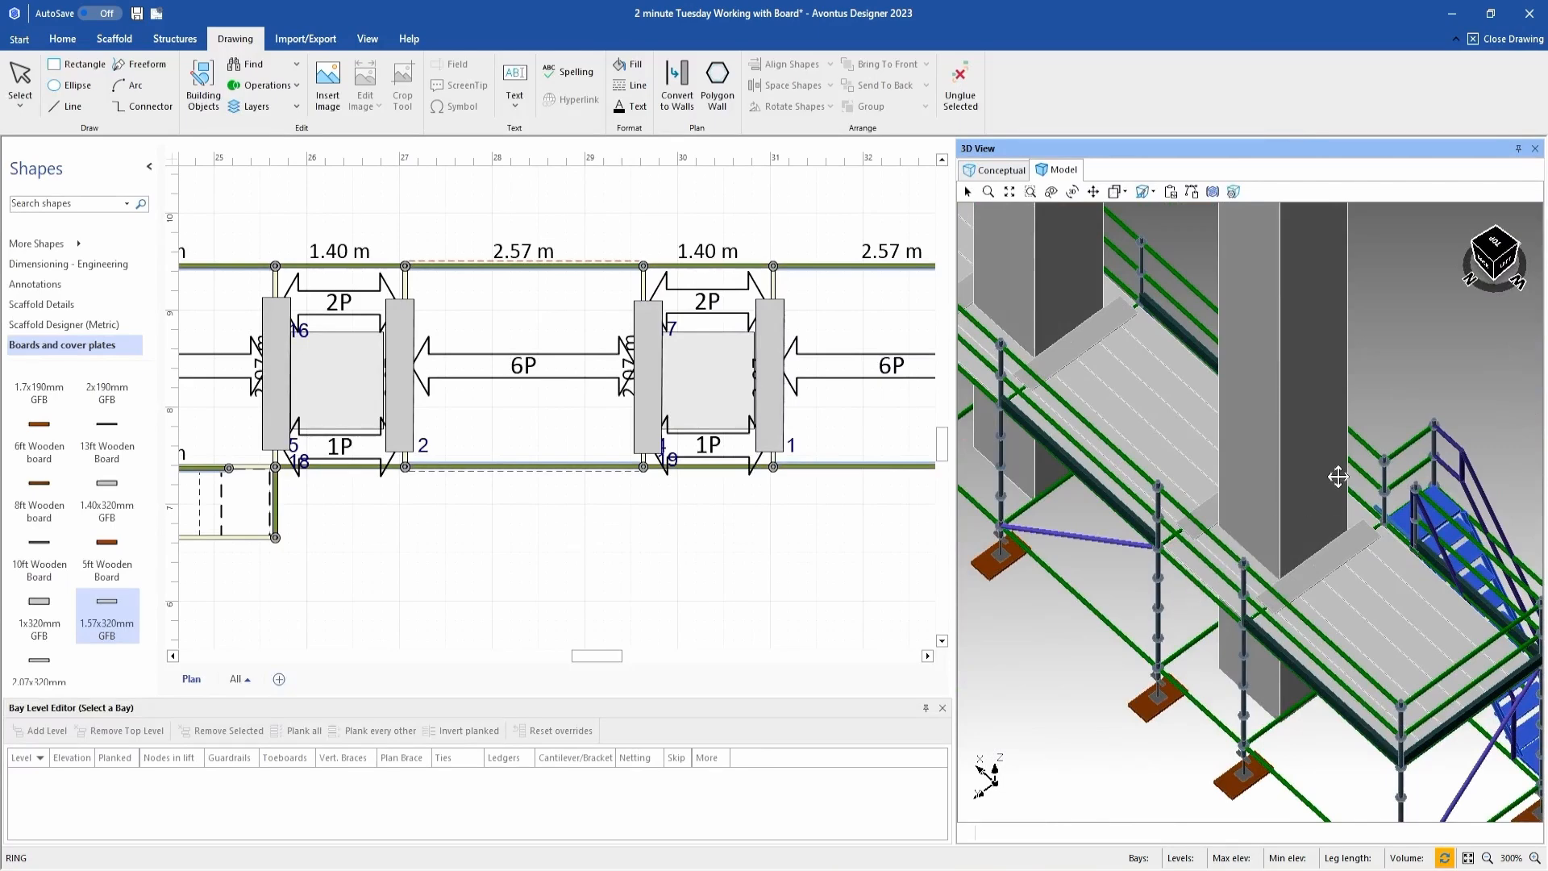
{"action": "mouse_move", "coordinate": [1236, 440]}
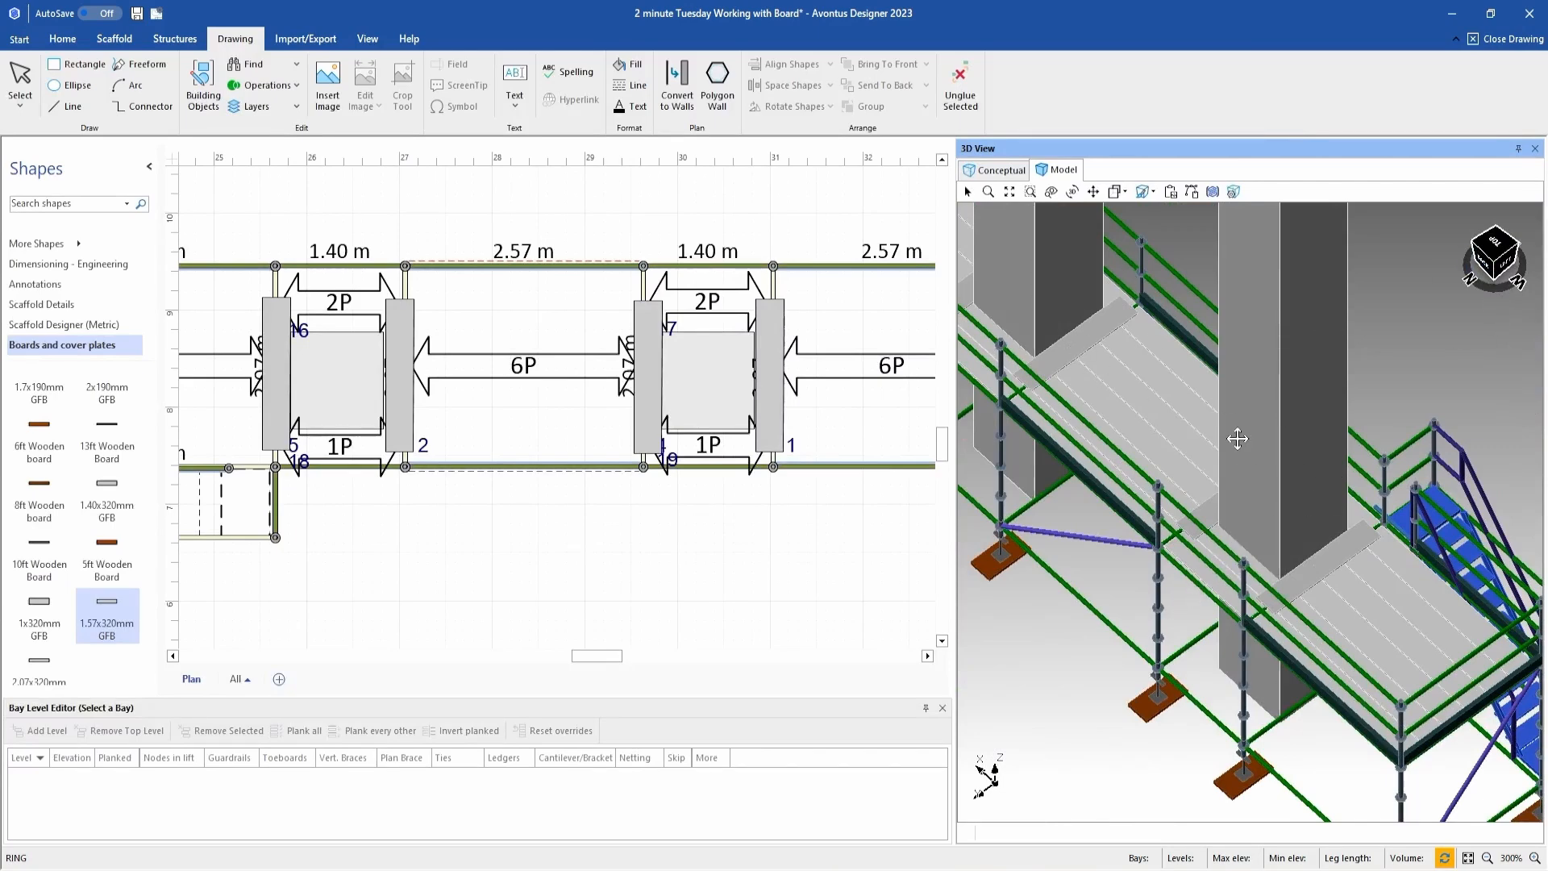
- Orbit the 3D model across the full run, then select bay 4 to view its levels
{"action": "left_click_drag", "start_coordinate": [1239, 439], "coordinate": [1442, 314]}
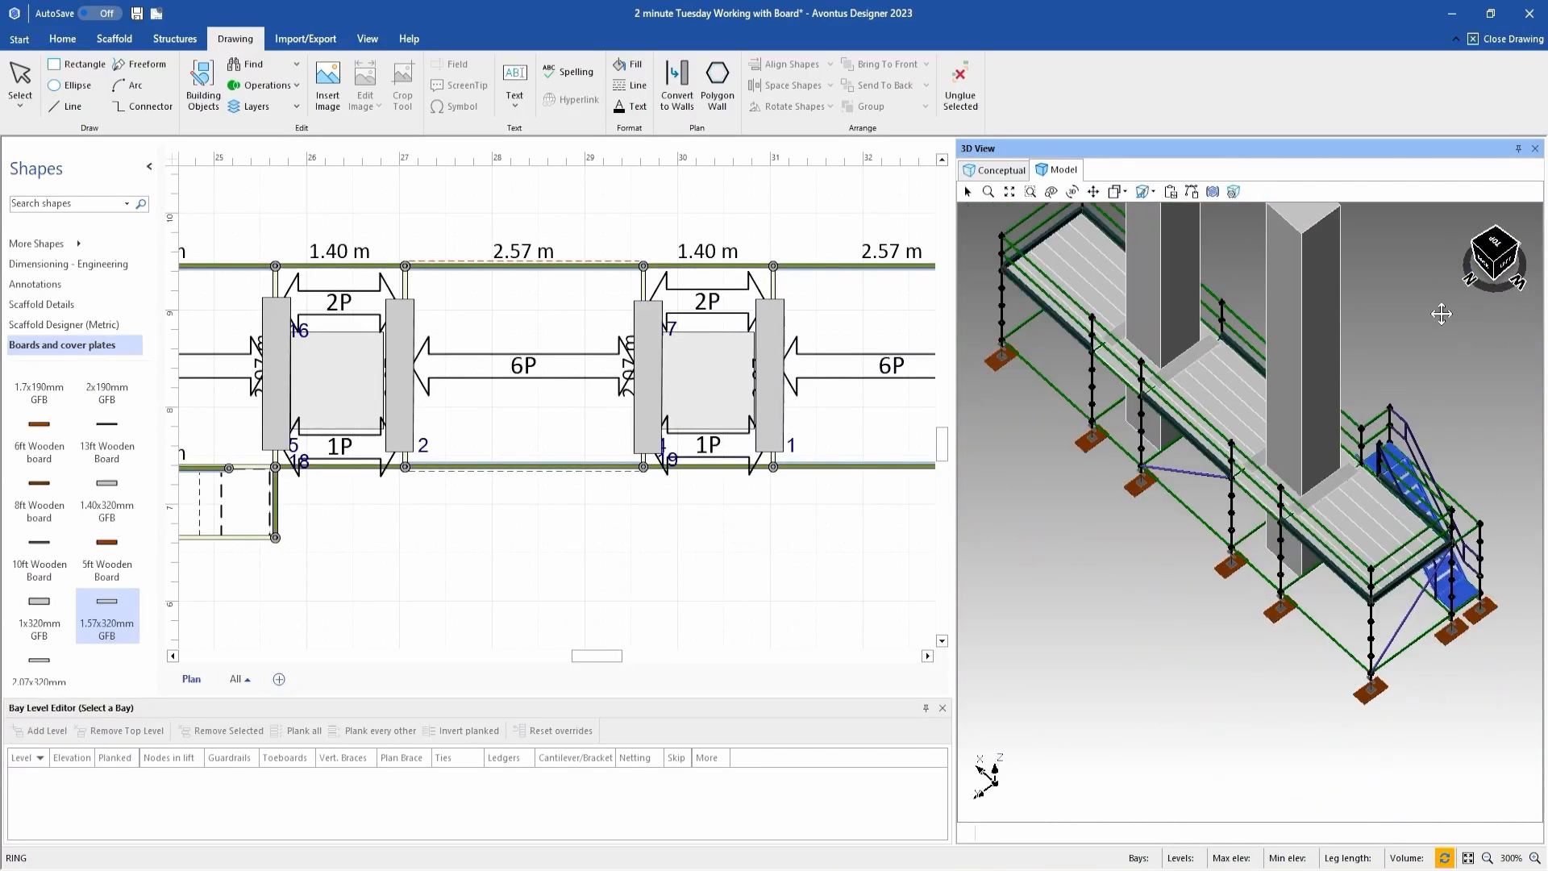
{"action": "left_click", "coordinate": [707, 375]}
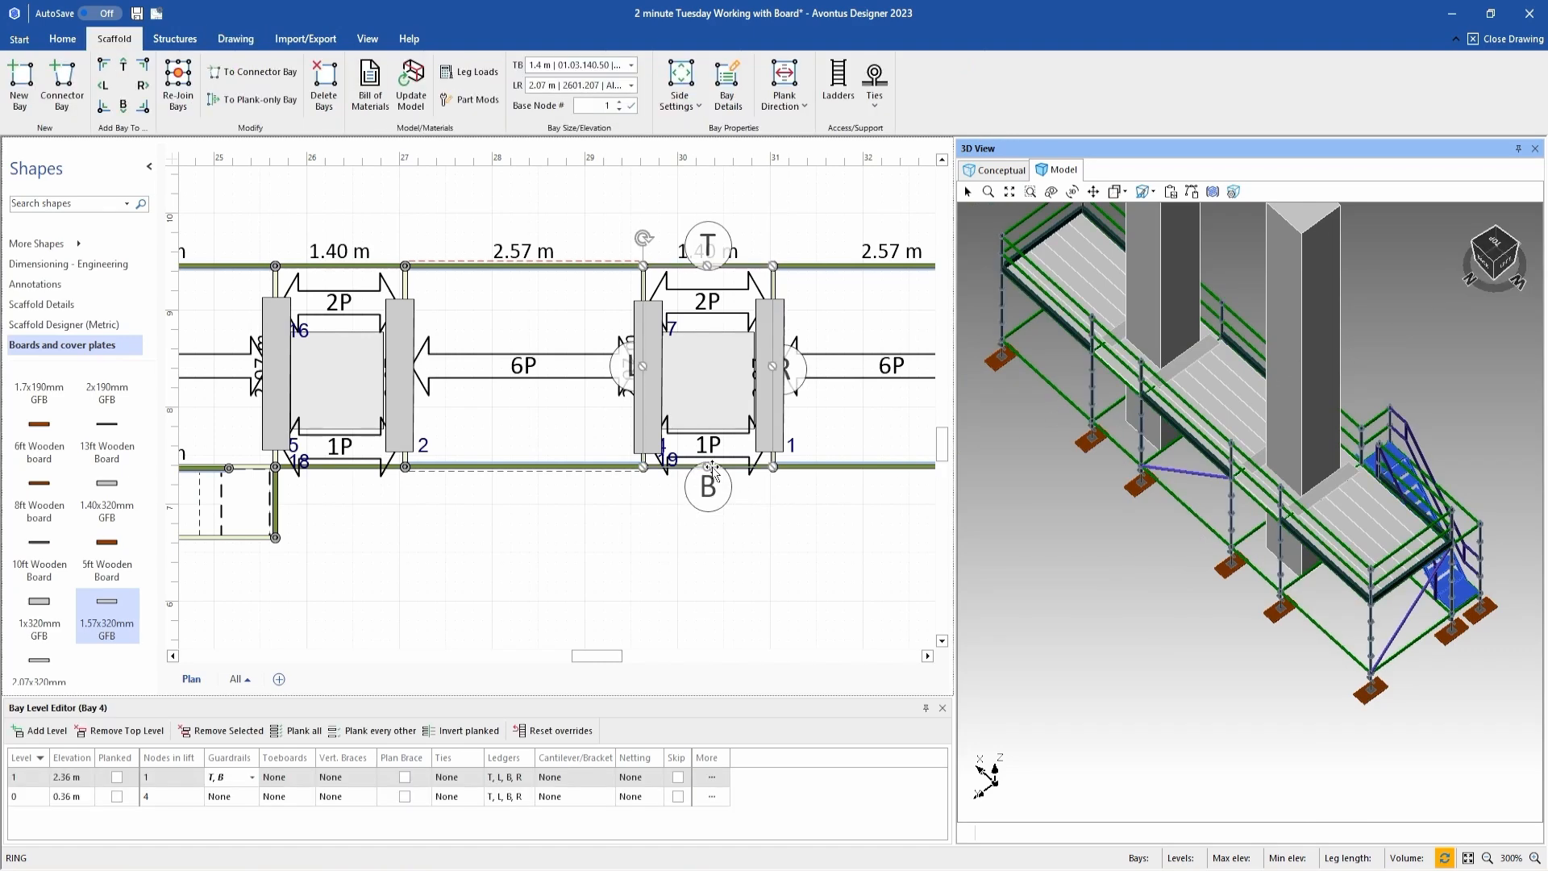